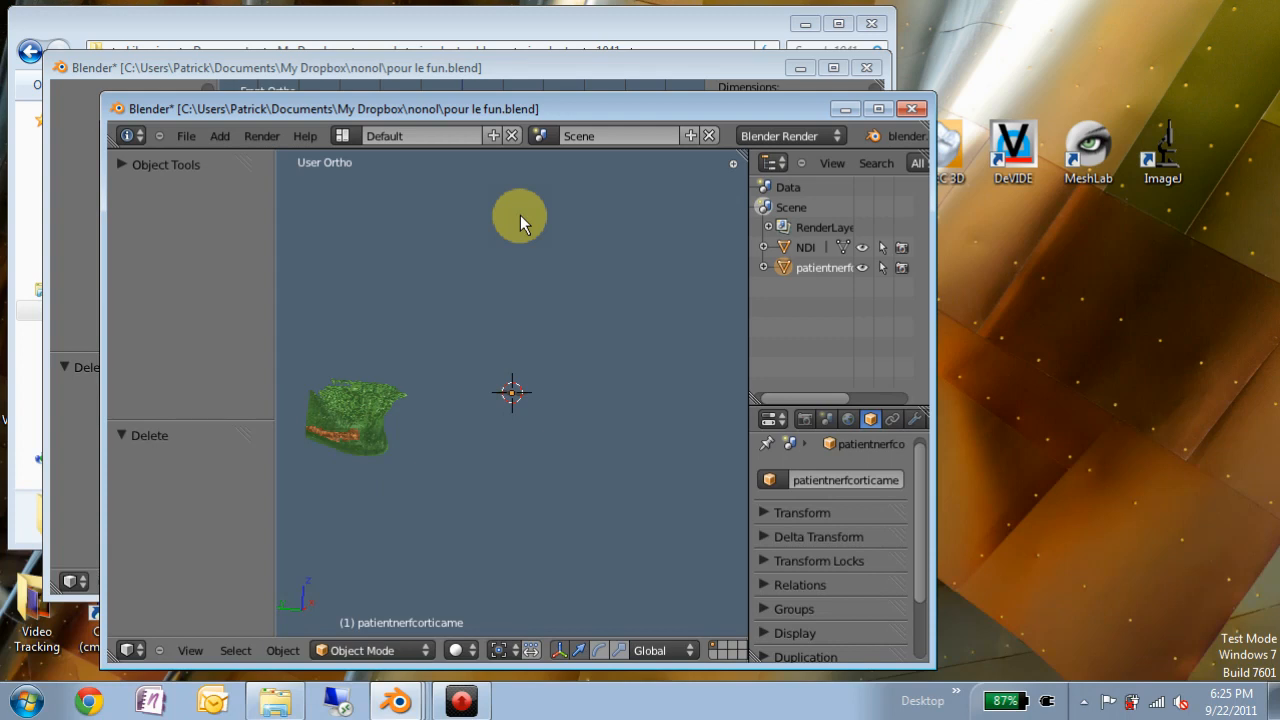
mouse_move(484, 114)
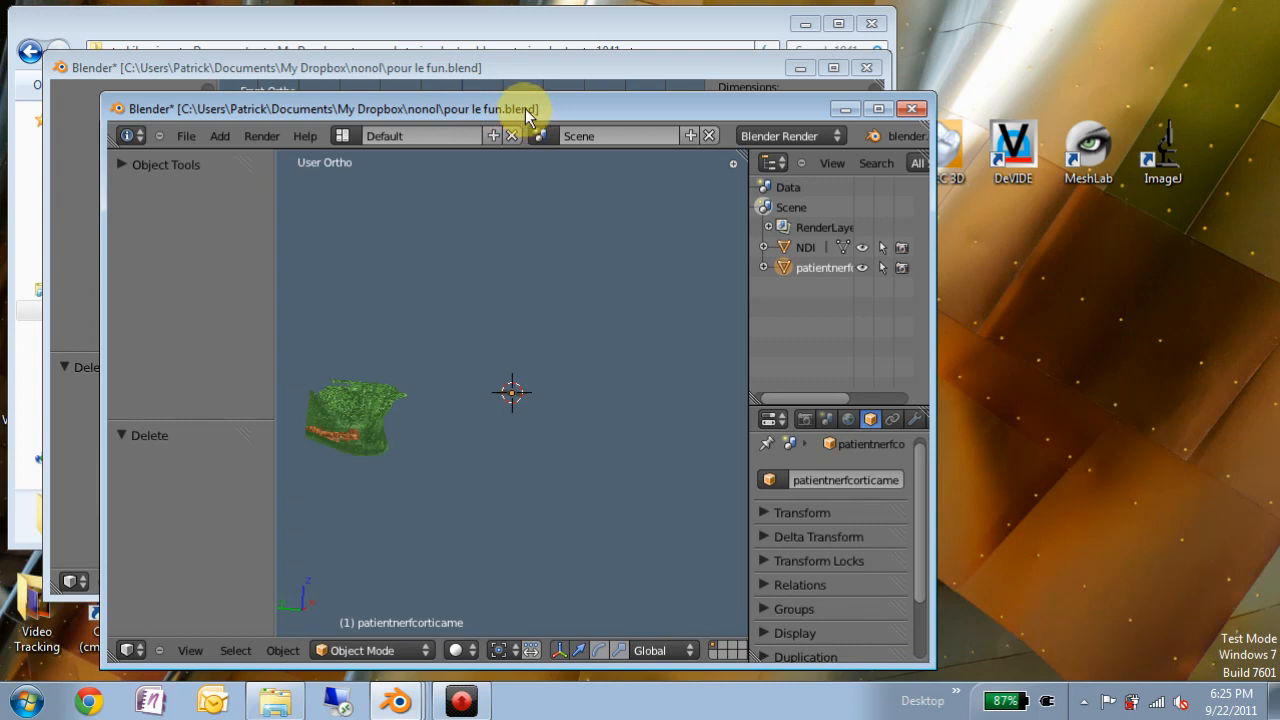
mouse_move(420, 120)
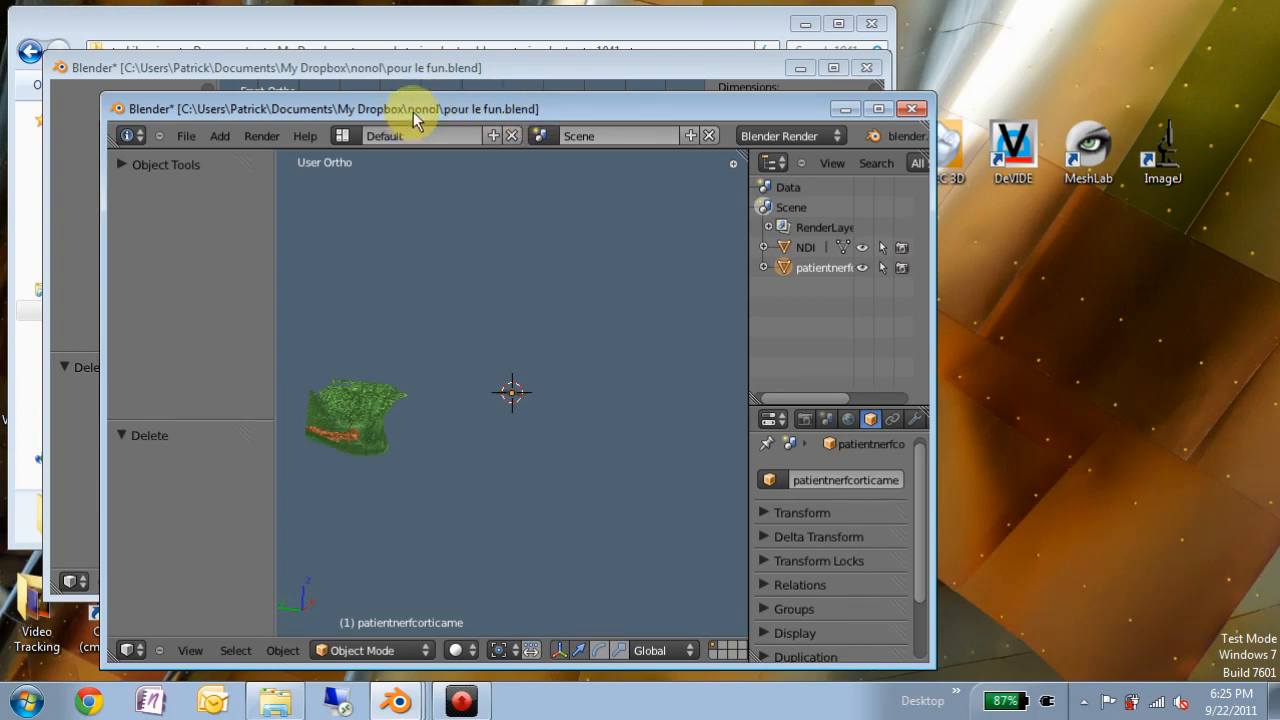
mouse_move(516, 264)
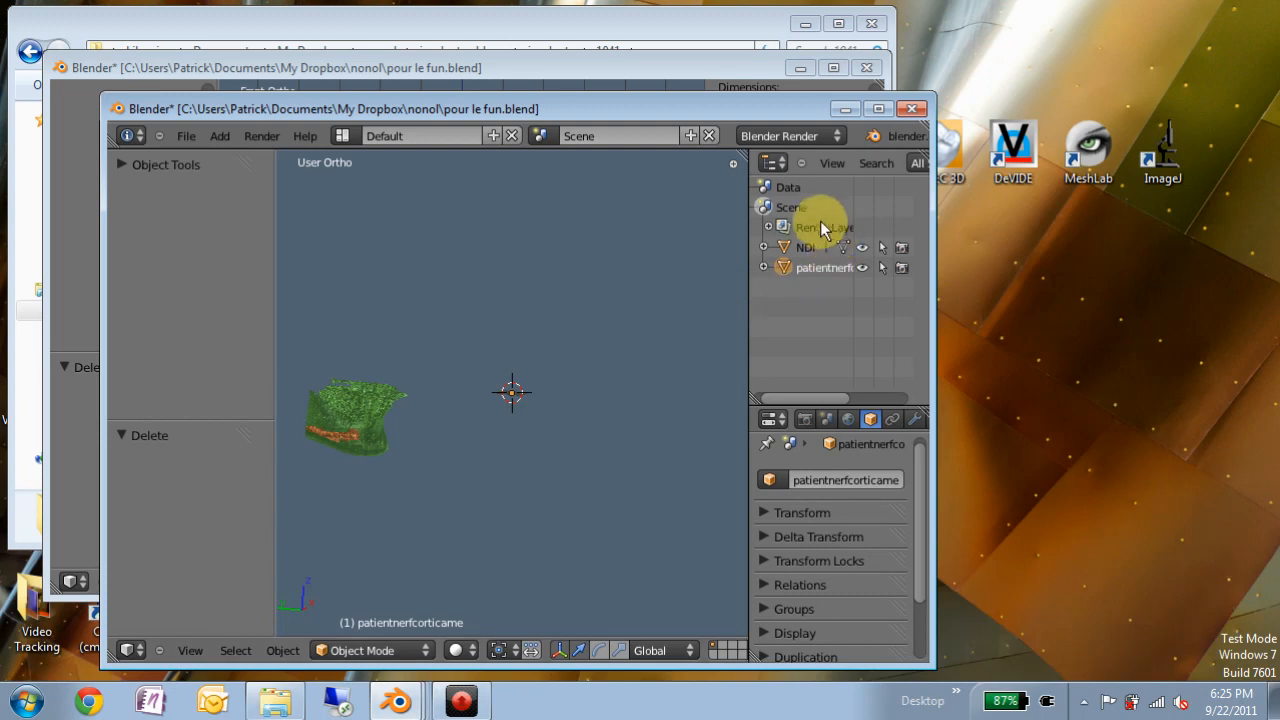
mouse_move(812, 248)
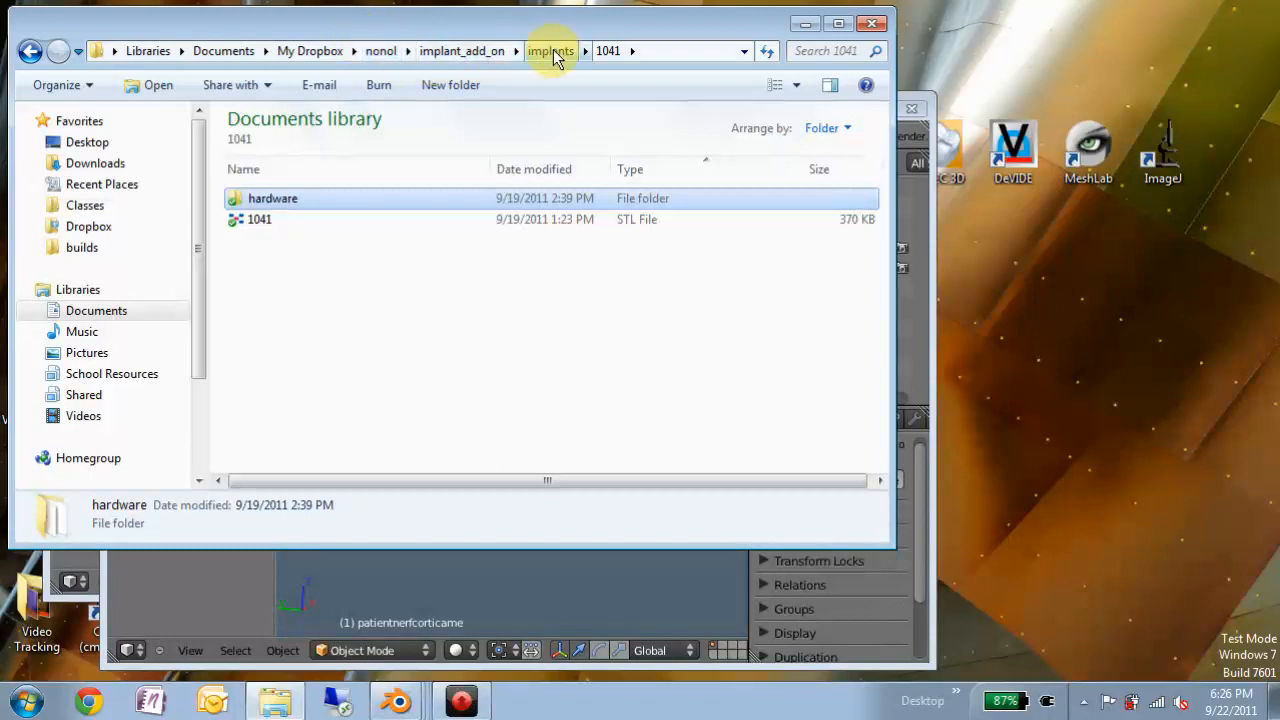
Browse into the implant_add_on implants/1041/hardware folder and select the orientation part file
click(464, 52)
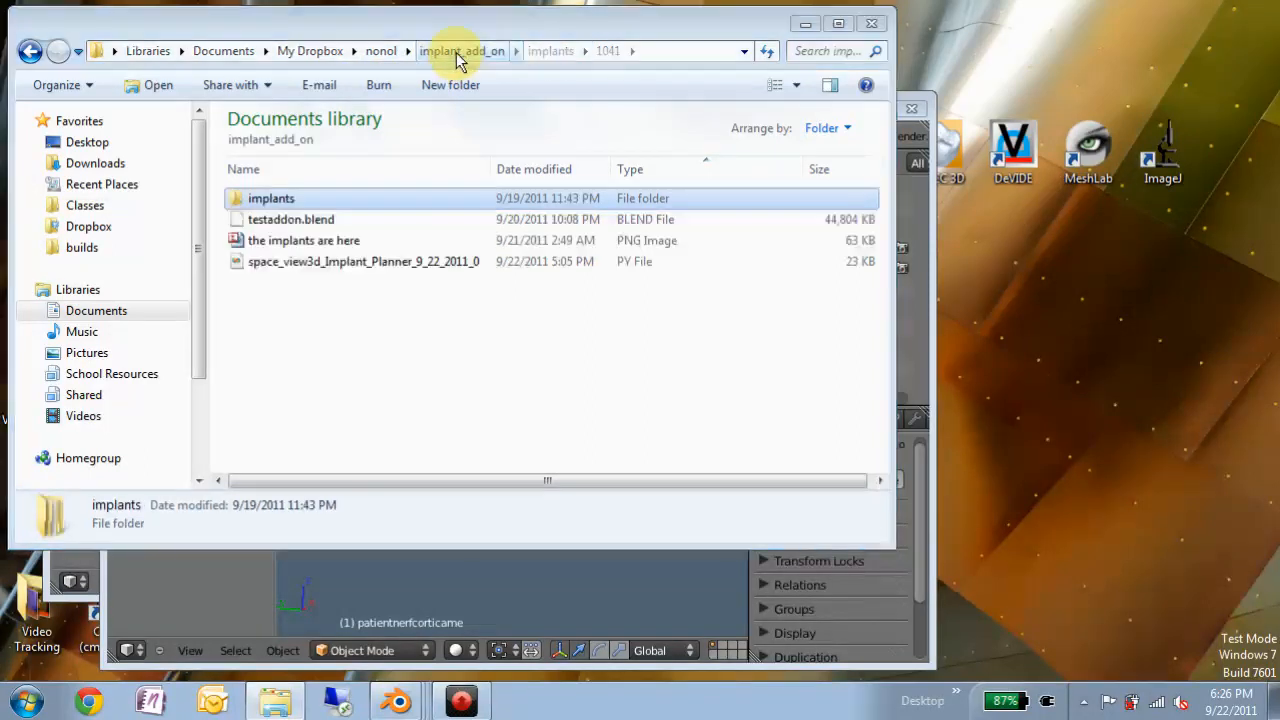
double_click(270, 198)
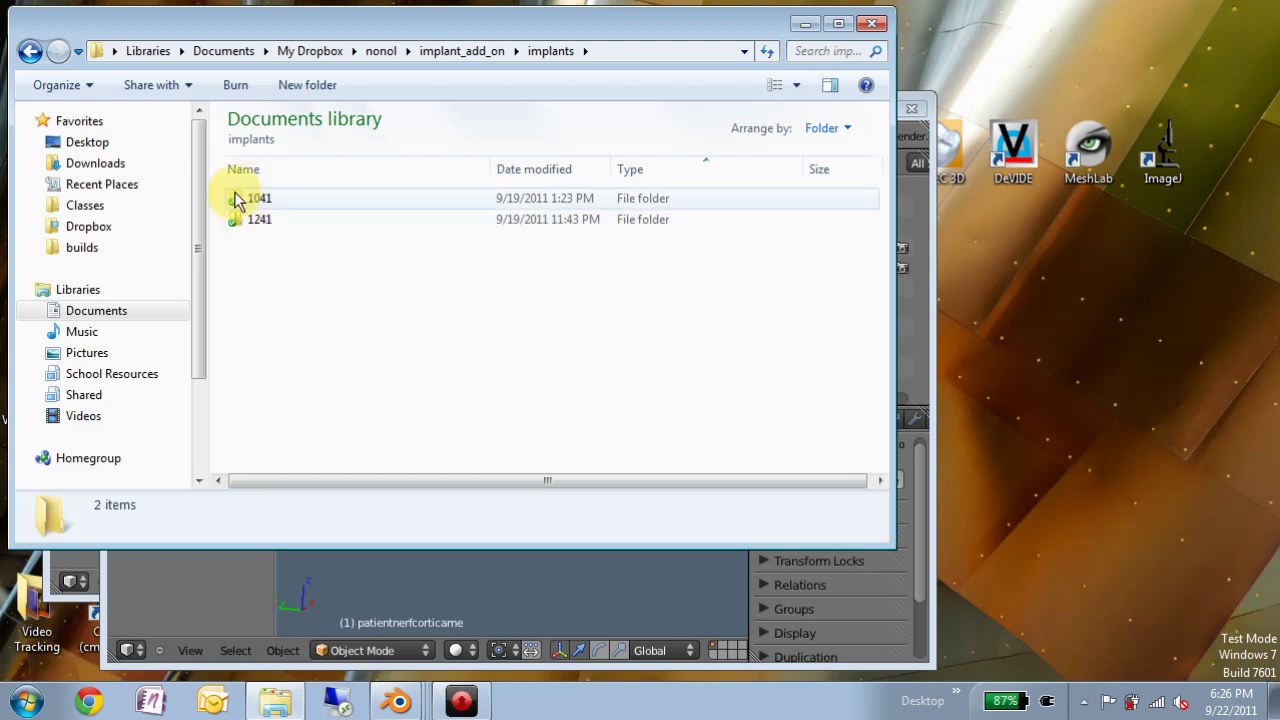
double_click(258, 198)
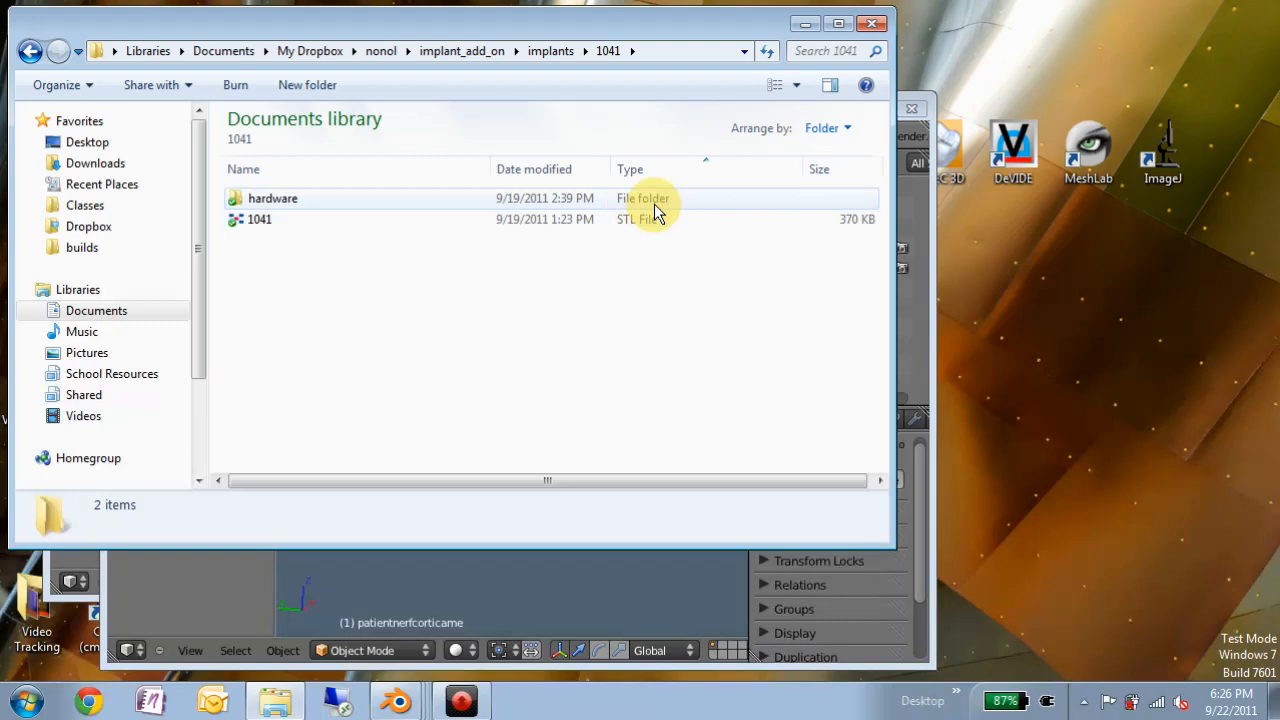
mouse_move(638, 224)
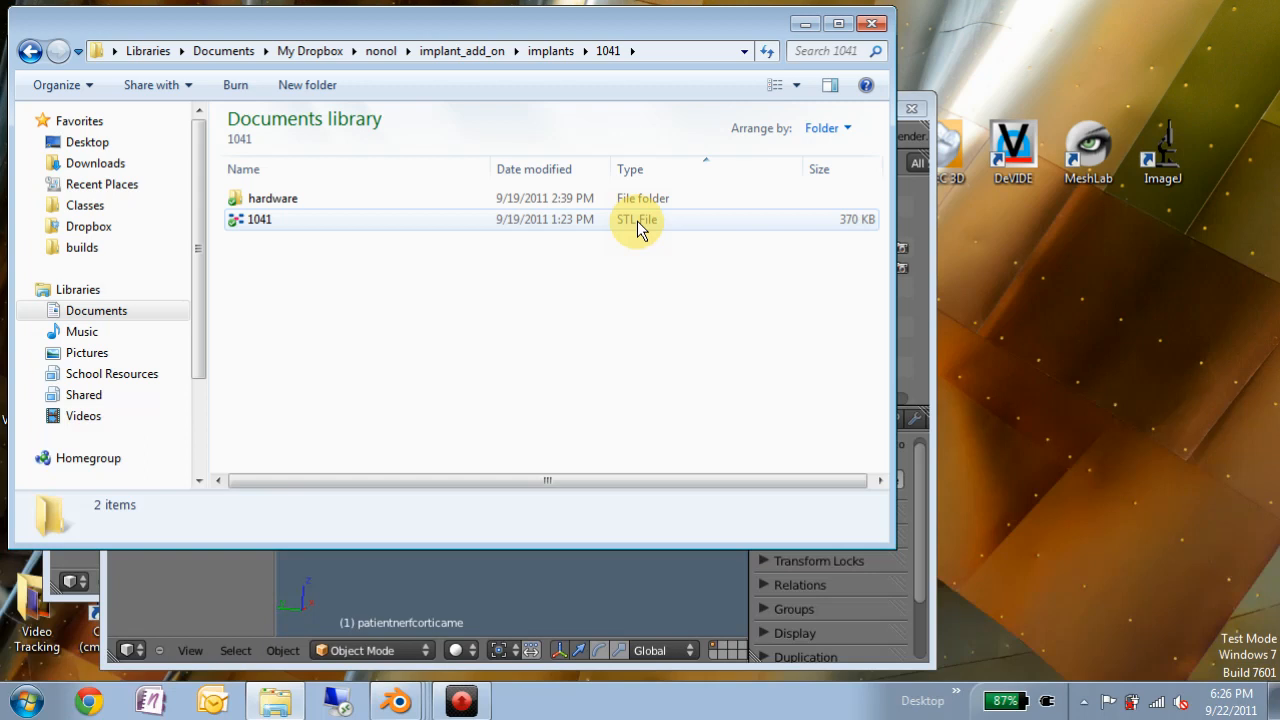
mouse_move(572, 218)
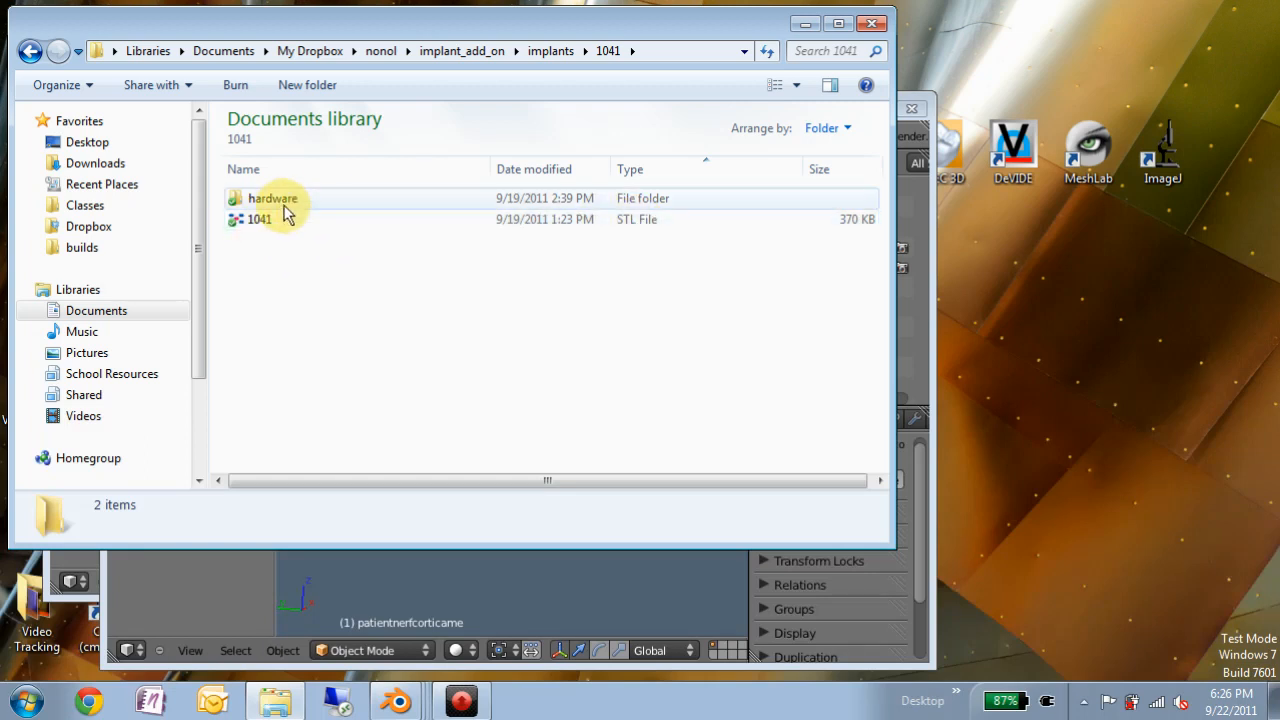
double_click(272, 198)
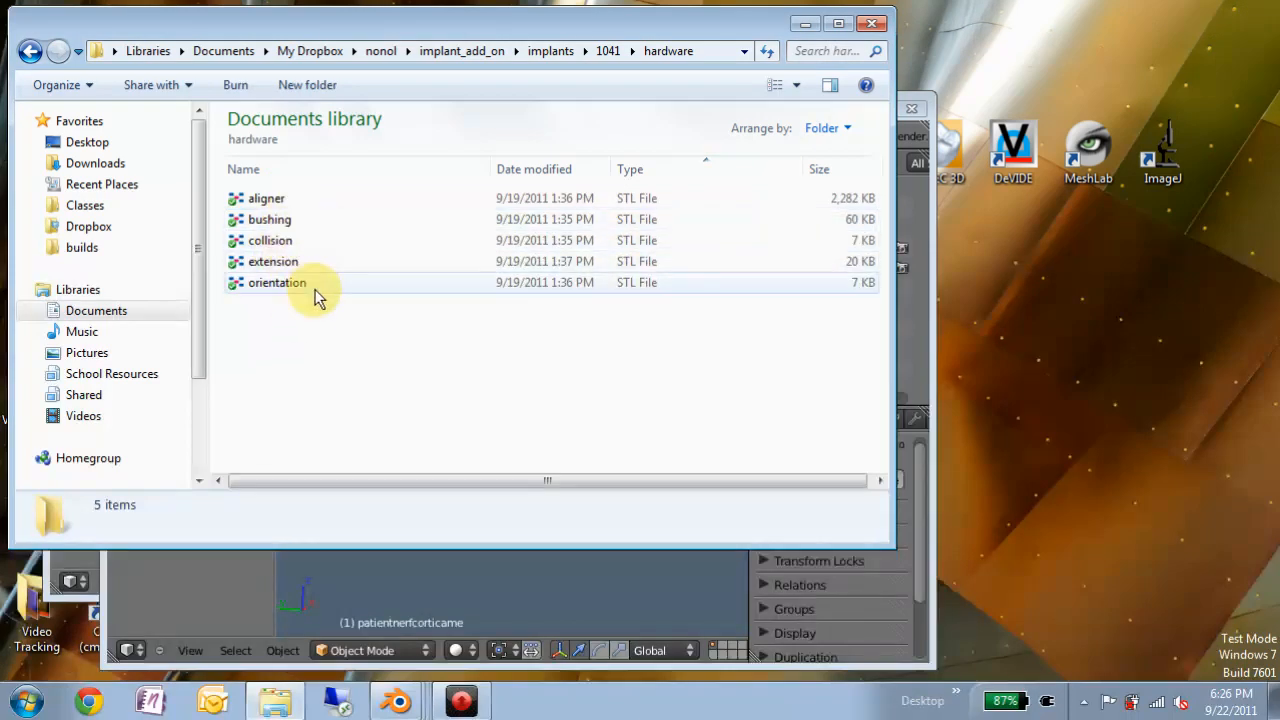
click(270, 240)
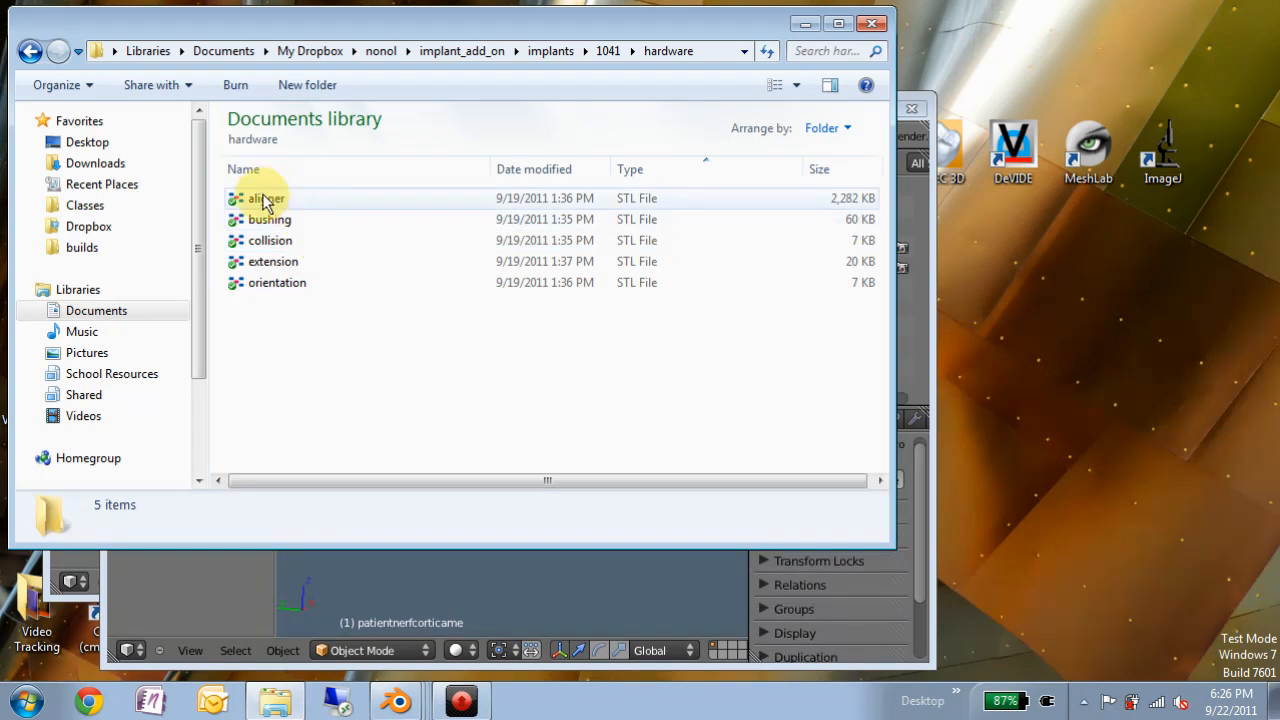
mouse_move(240, 218)
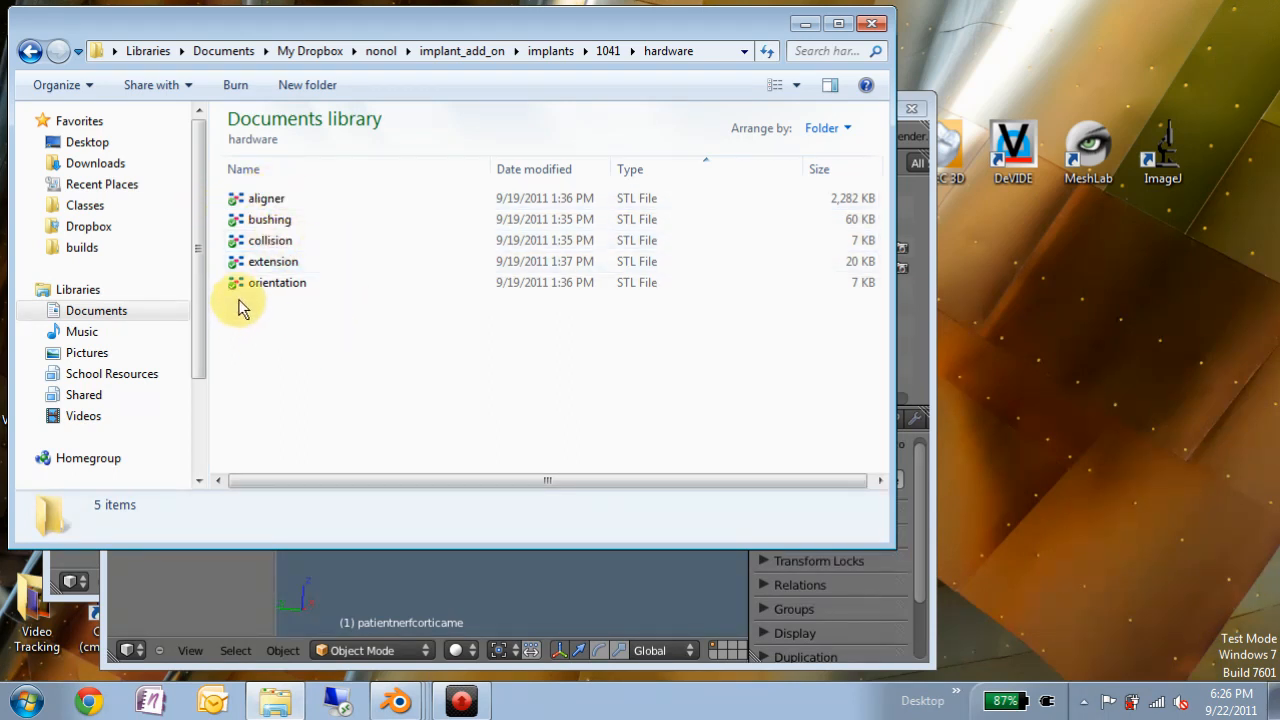
mouse_move(262, 218)
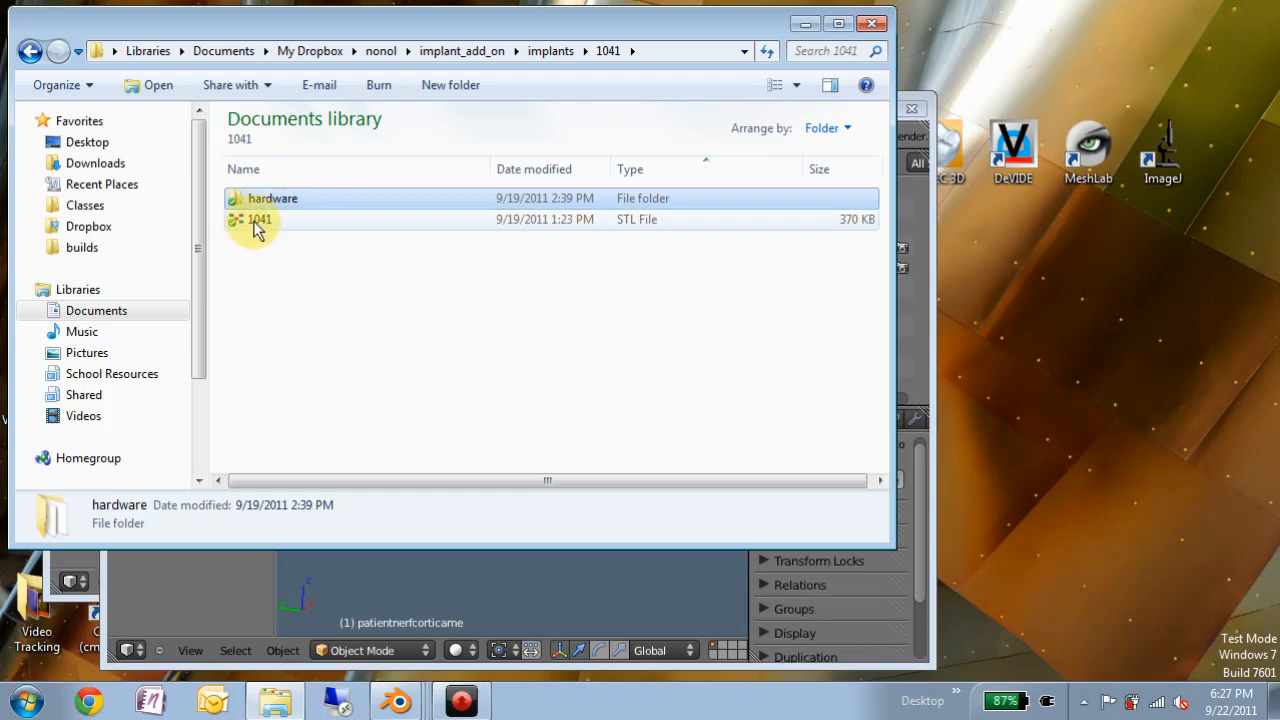
mouse_move(304, 242)
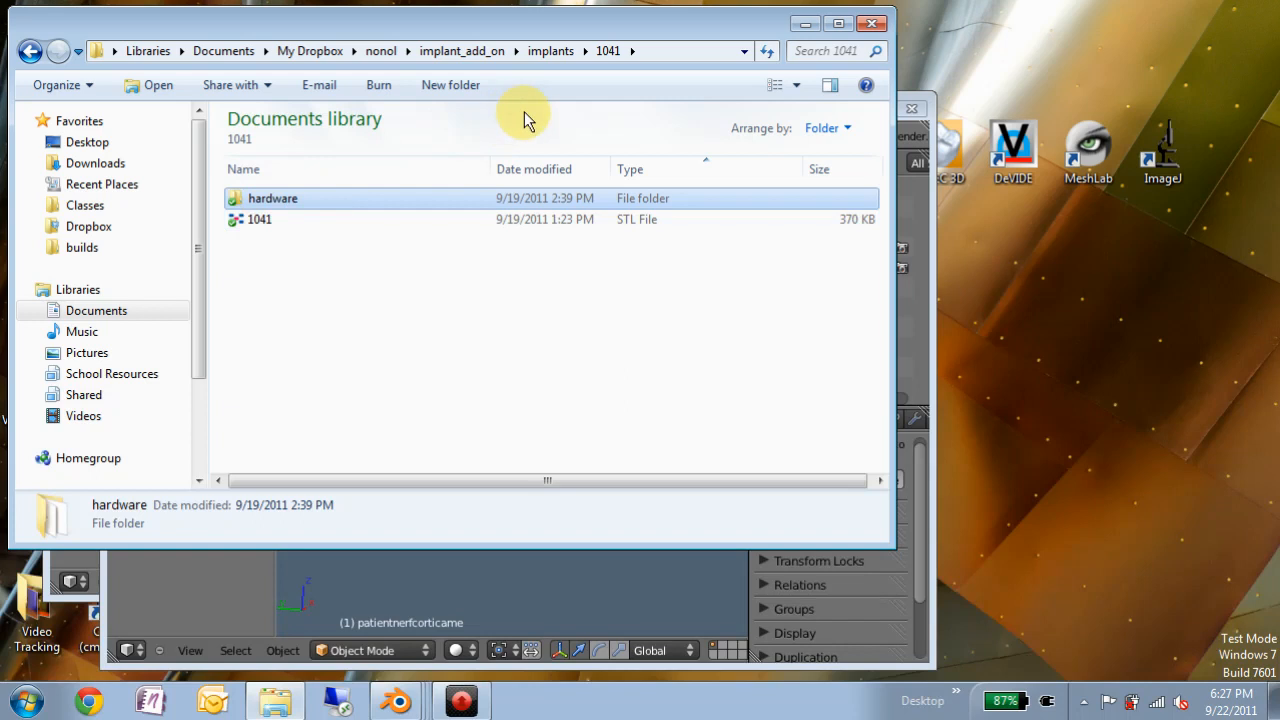
Install the Implant Planner add-on from its file and maximize the Blender scene window
click(552, 52)
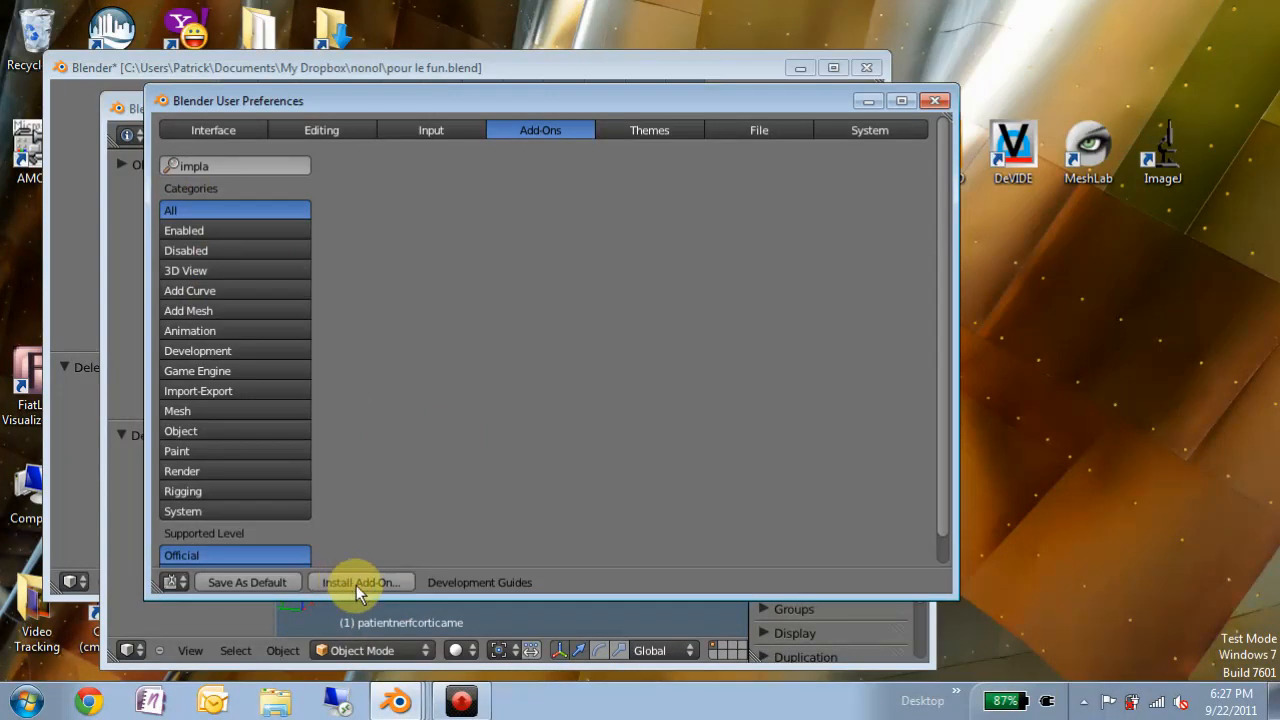
click(360, 582)
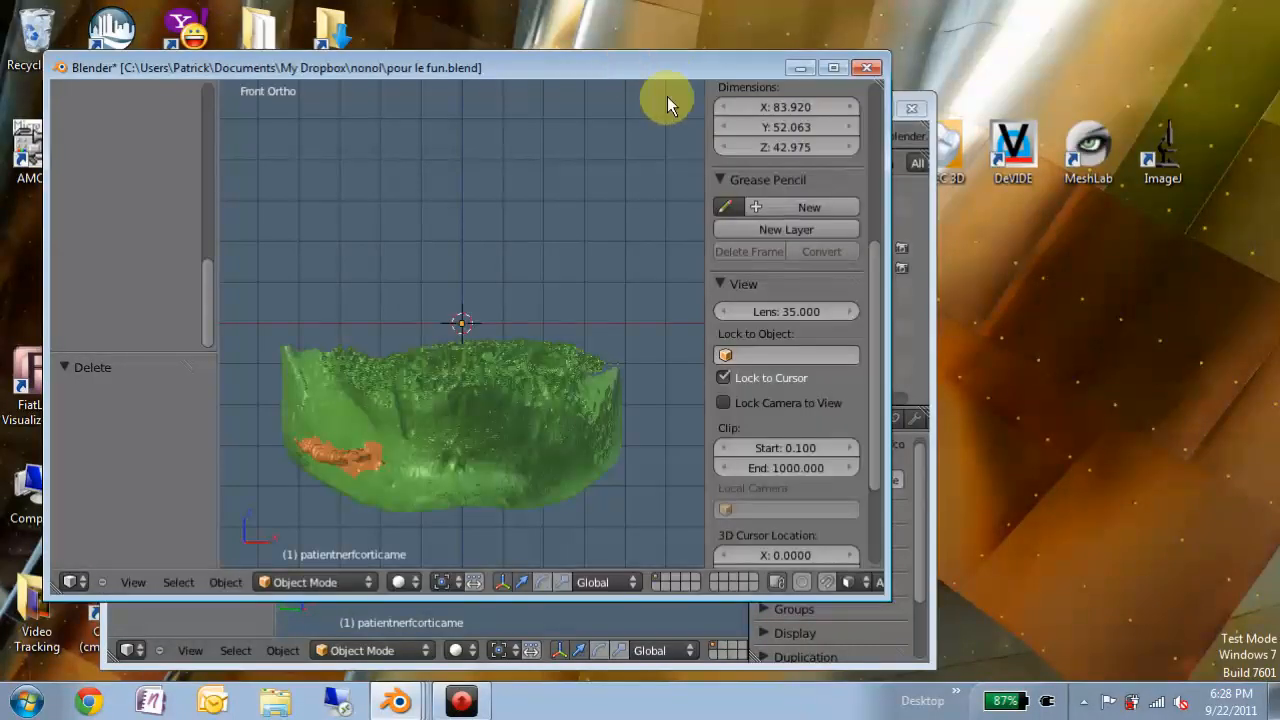
click(832, 68)
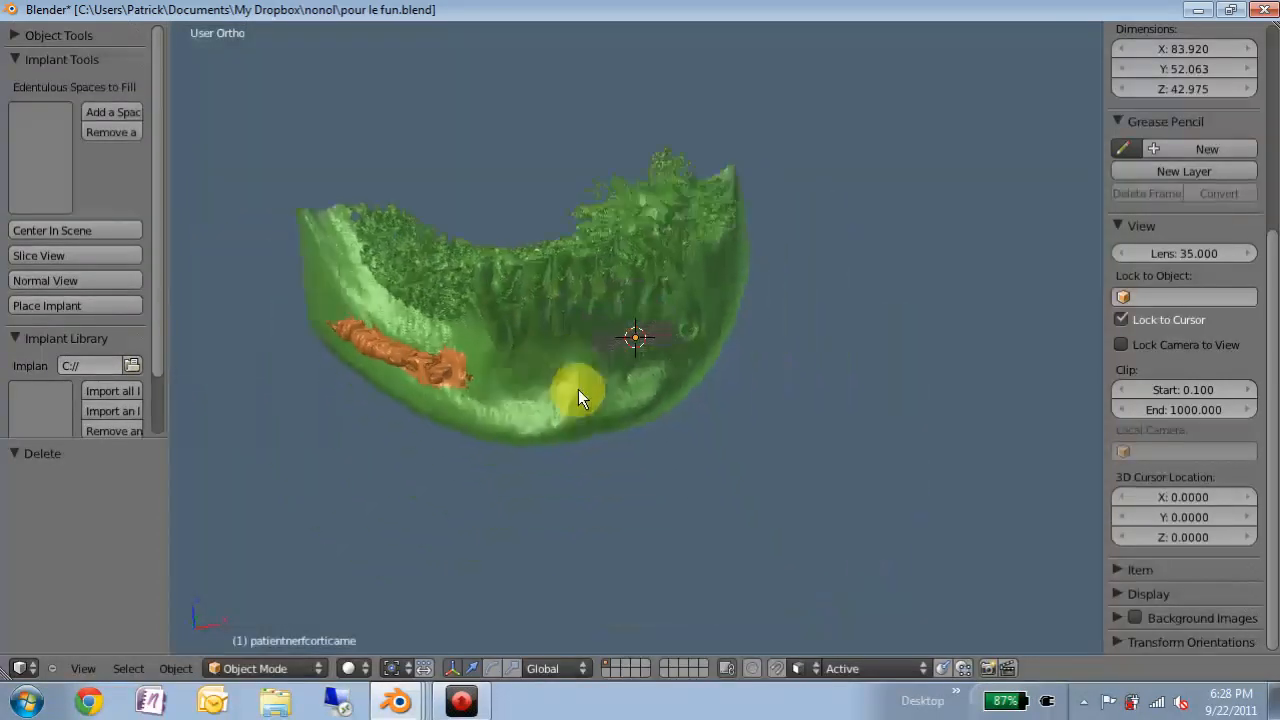
Orbit the mandible, then switch to the other Blender window with the add-on enabled and maximize it
drag(580, 400, 416, 276)
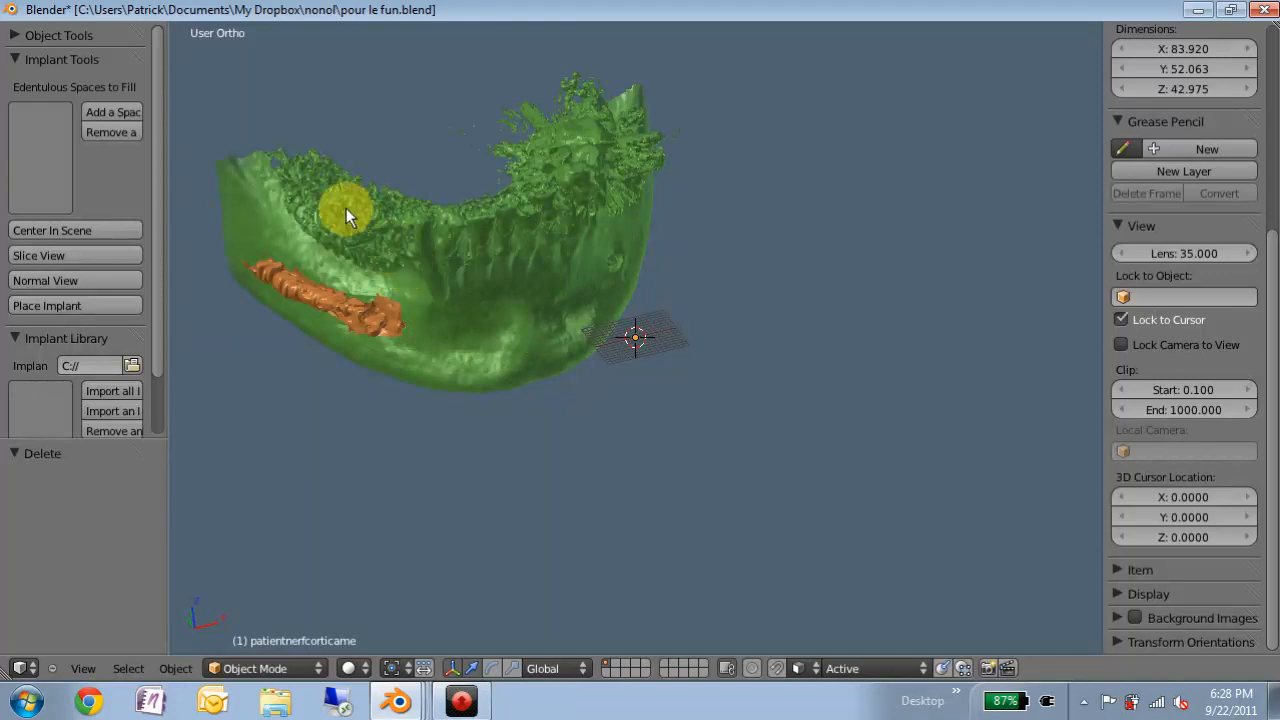
drag(350, 216, 640, 380)
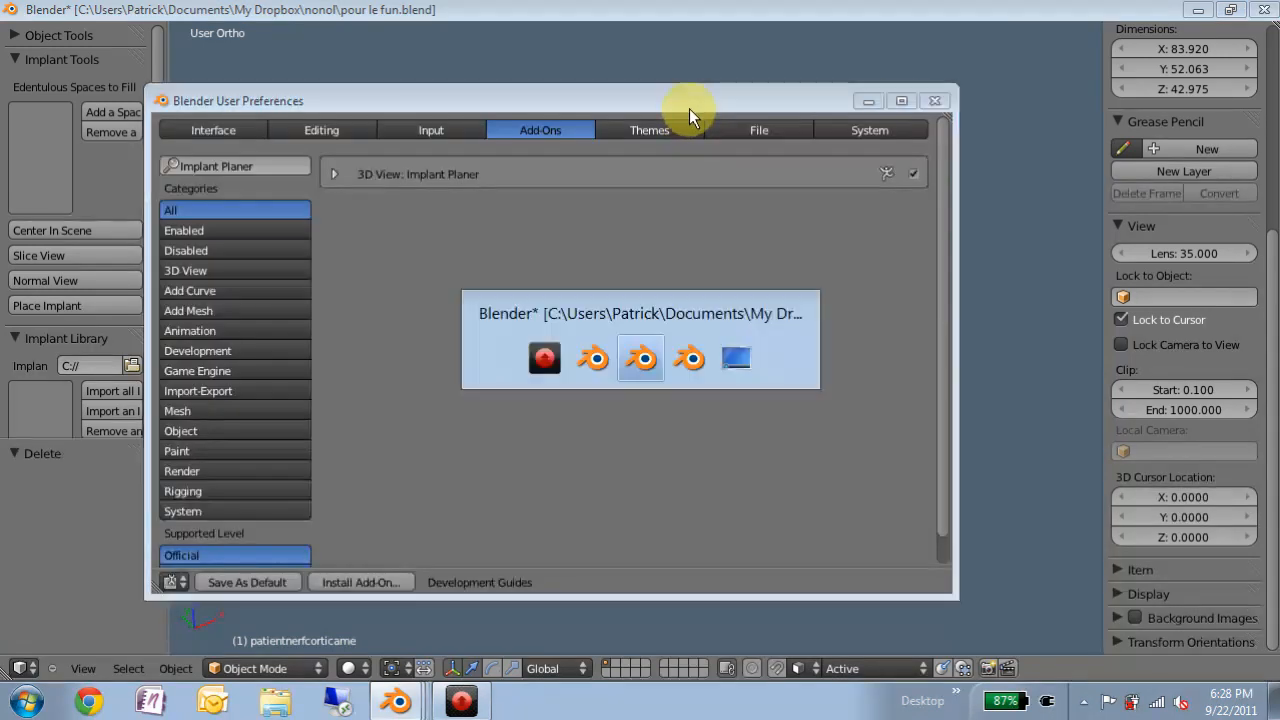
click(934, 100)
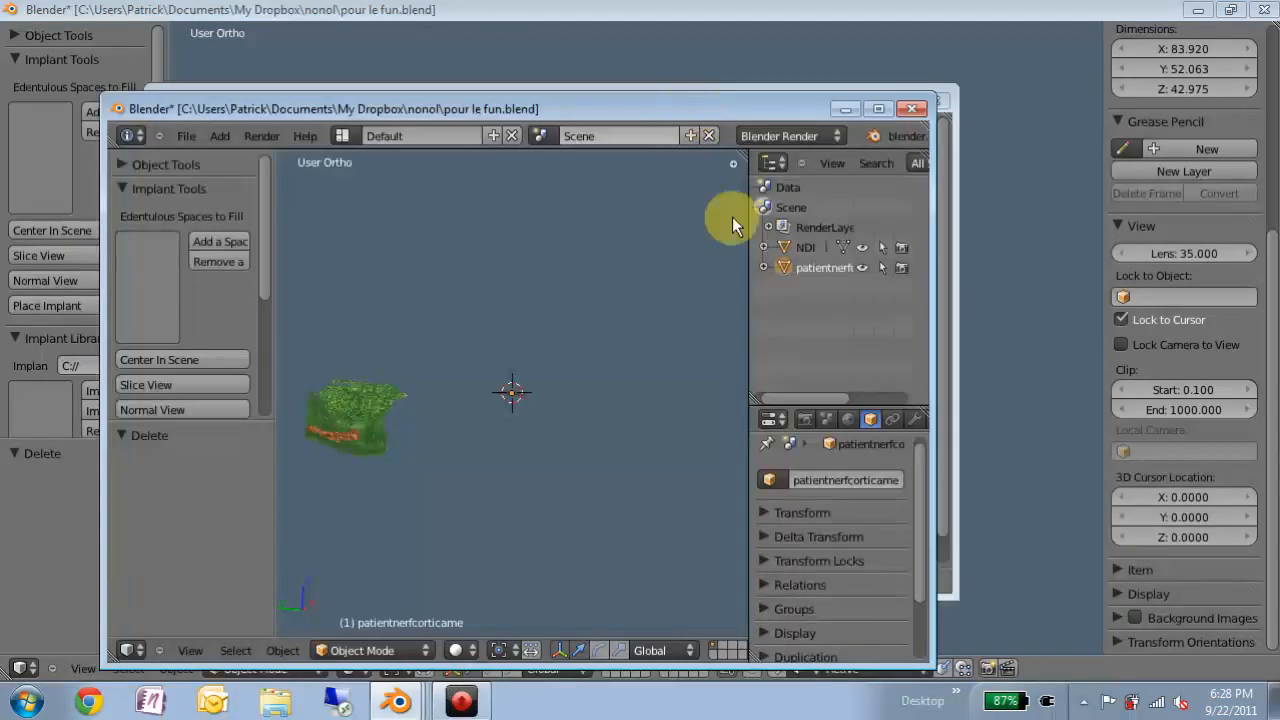
click(876, 108)
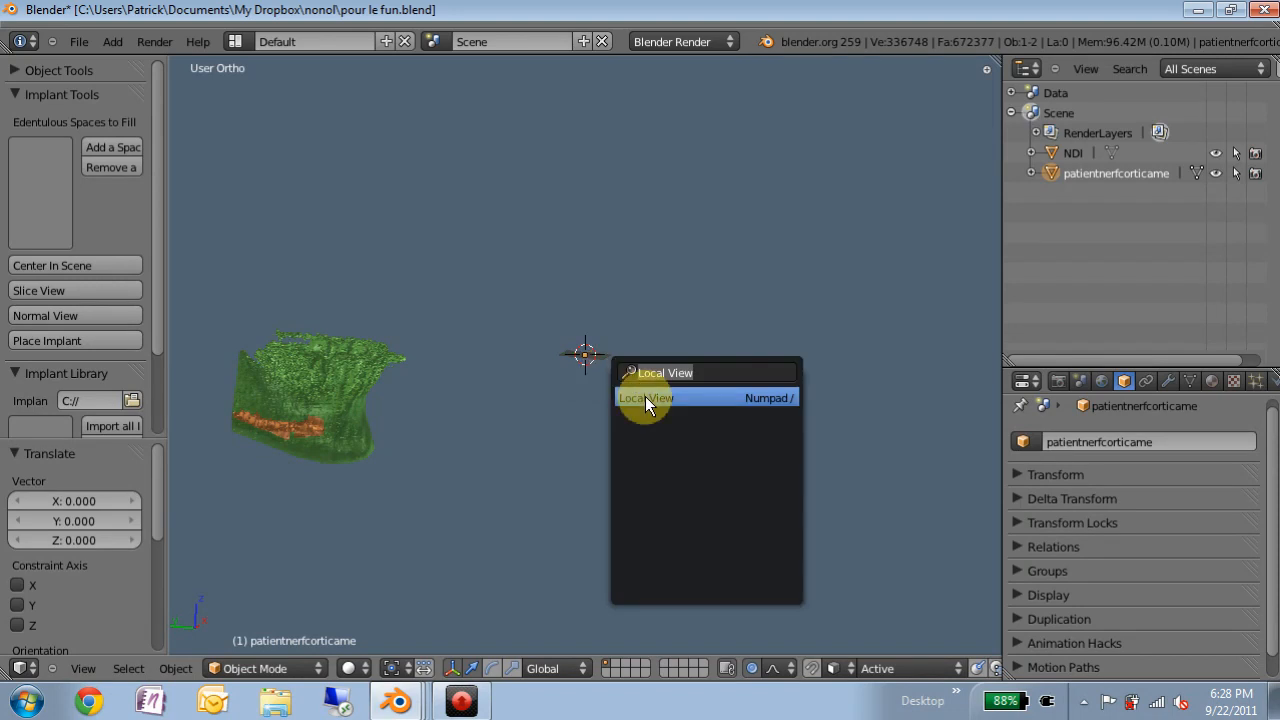
Isolate the mandible in local view and run Center In Scene on it from Implant Tools
click(644, 396)
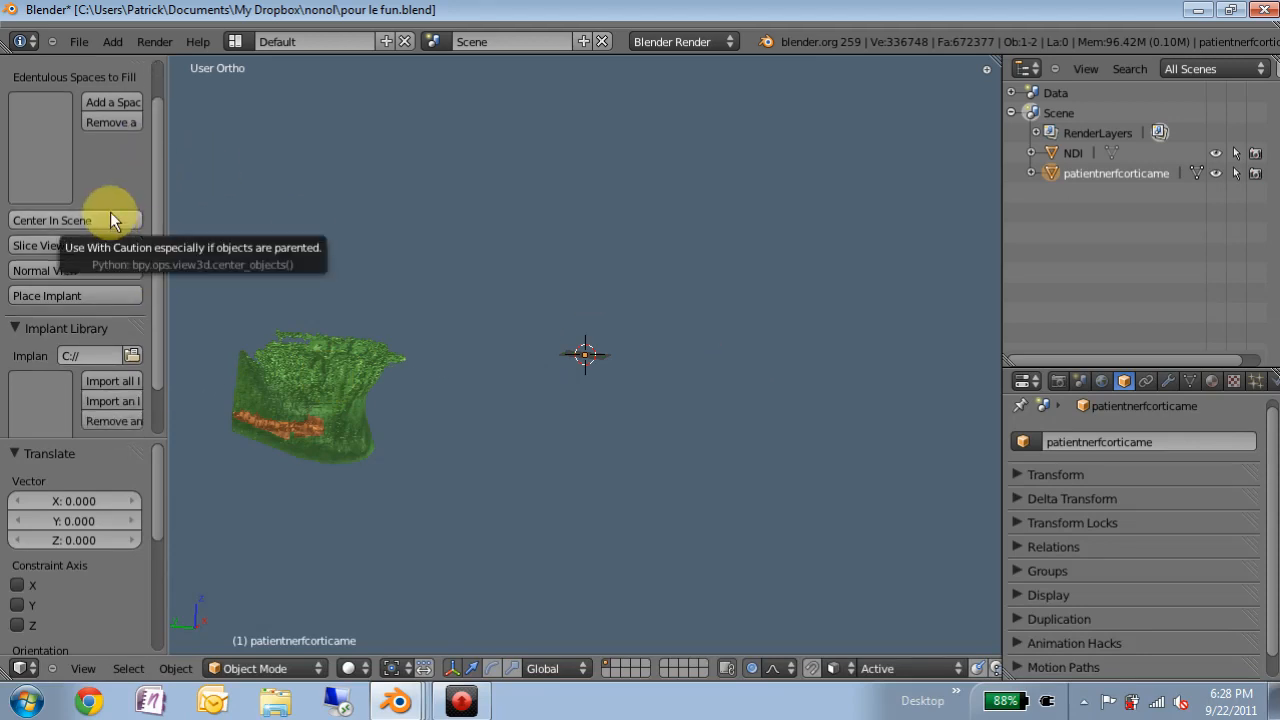
mouse_move(264, 422)
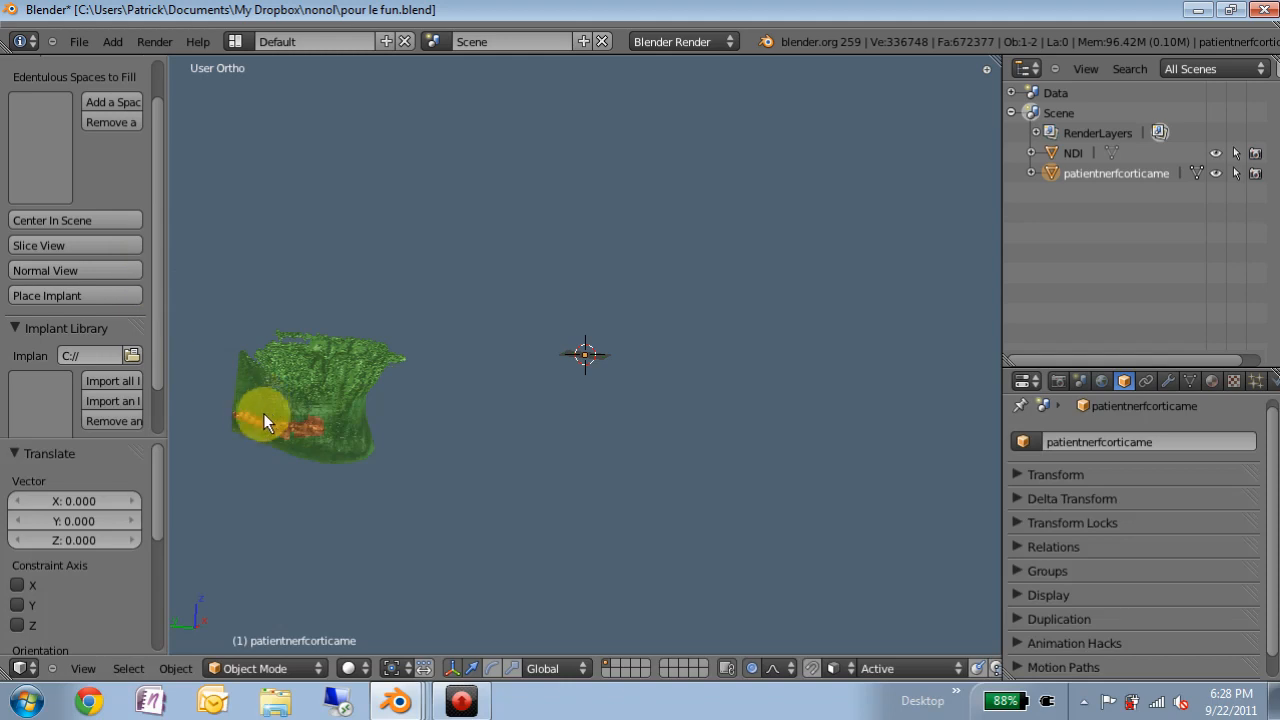
drag(264, 420, 576, 356)
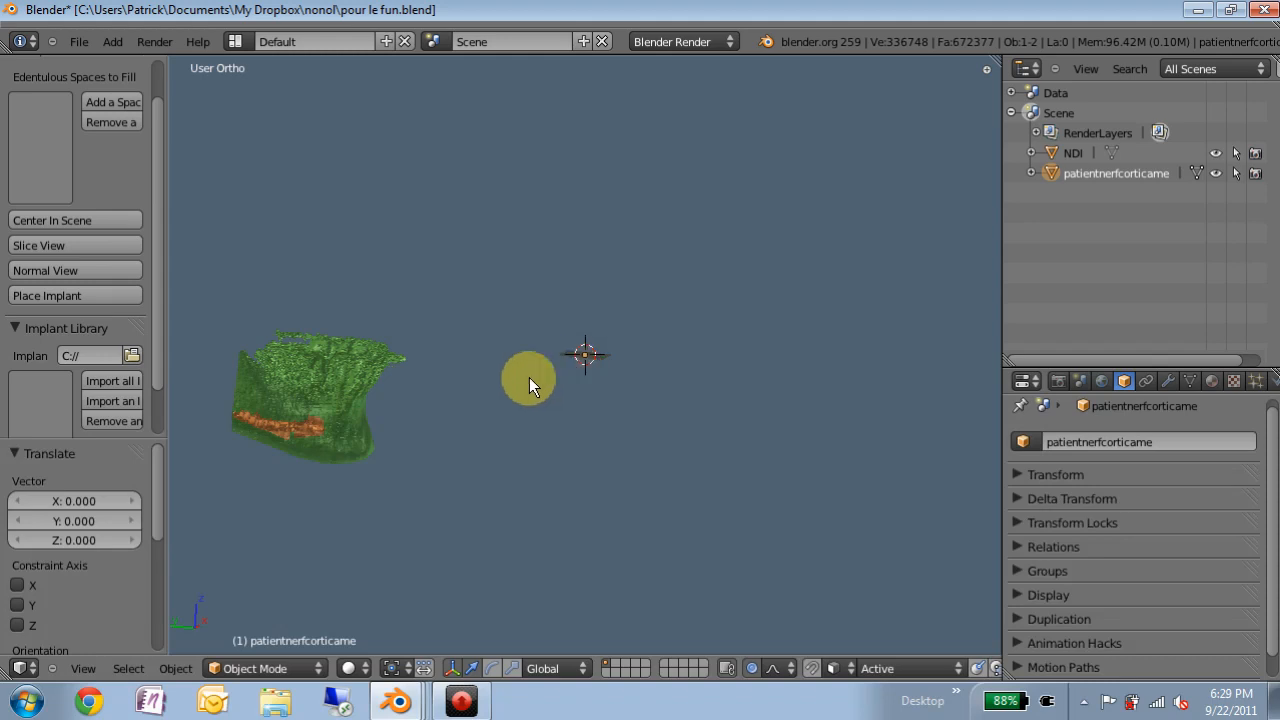
click(74, 220)
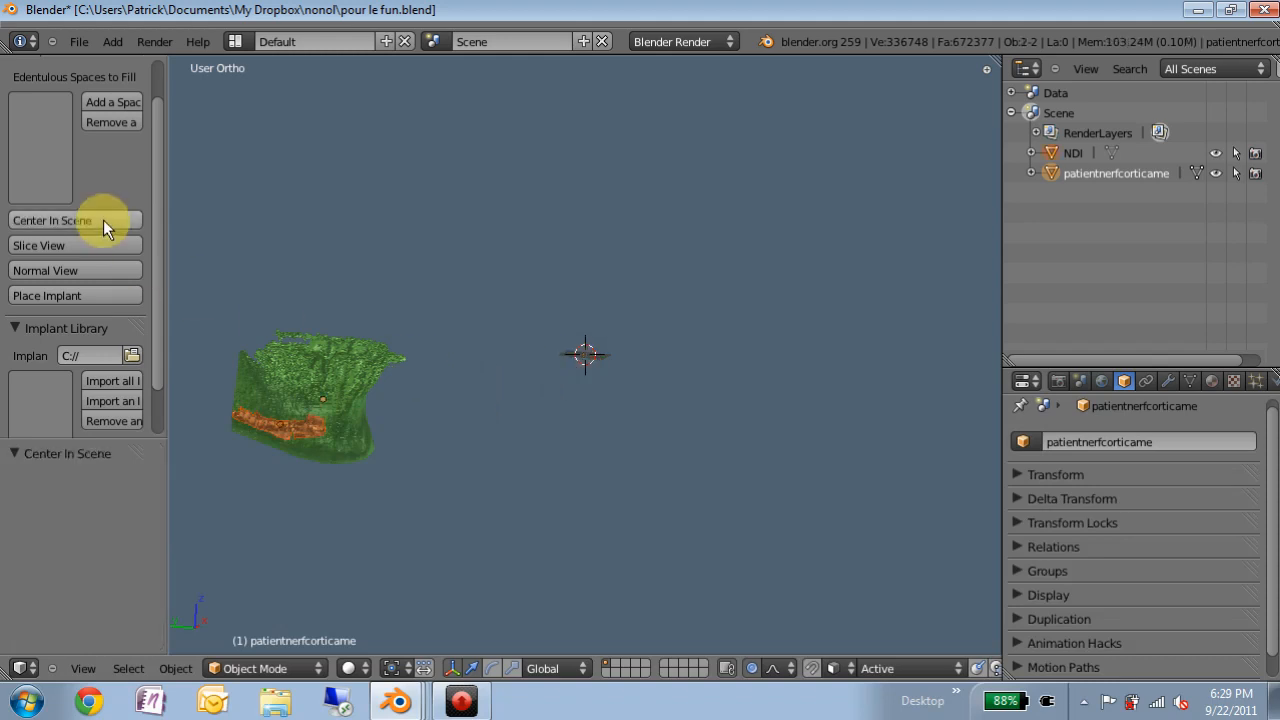
mouse_move(84, 200)
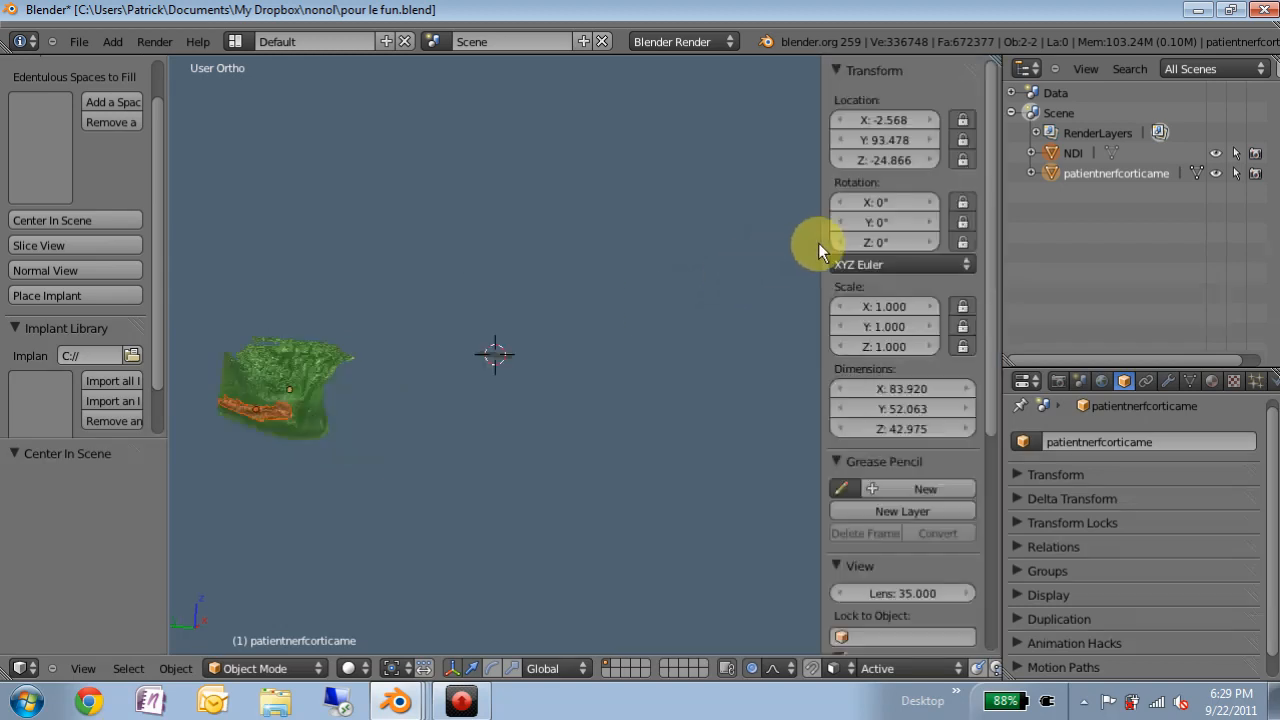
mouse_move(960, 120)
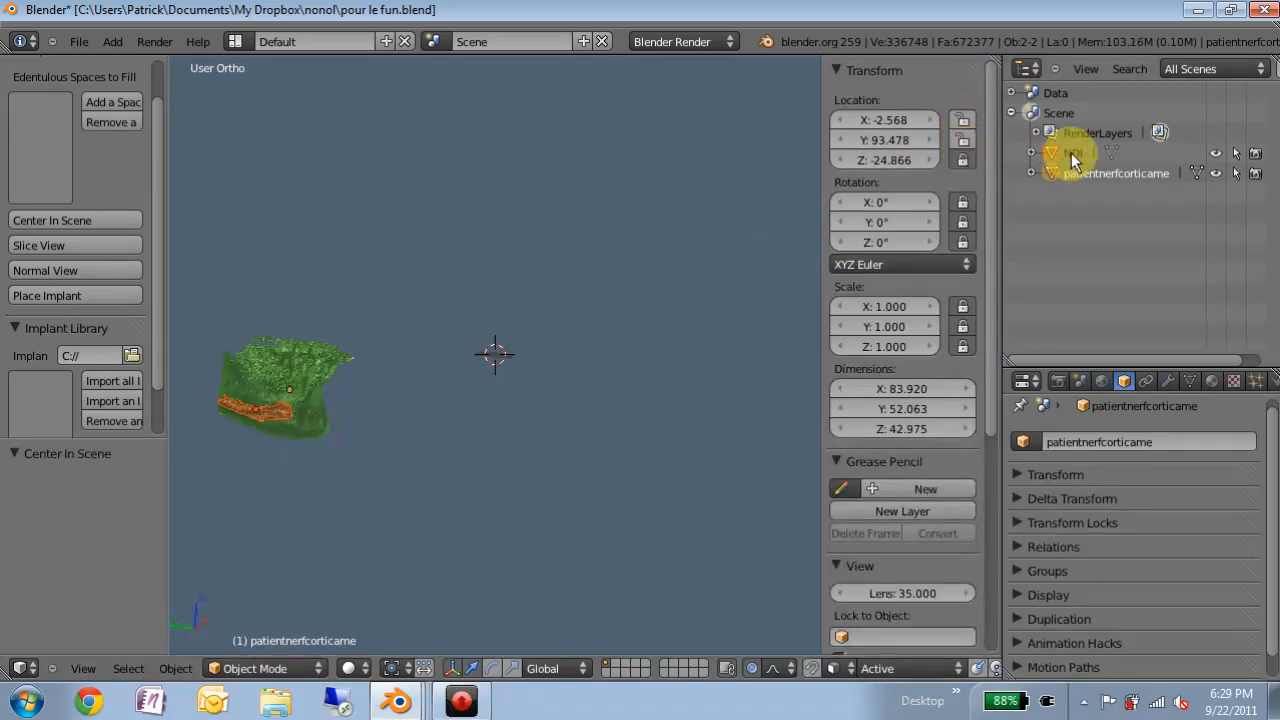
Select patientnerfcorticame in the Outliner and move it to the scene origin with Center In Scene
click(1068, 152)
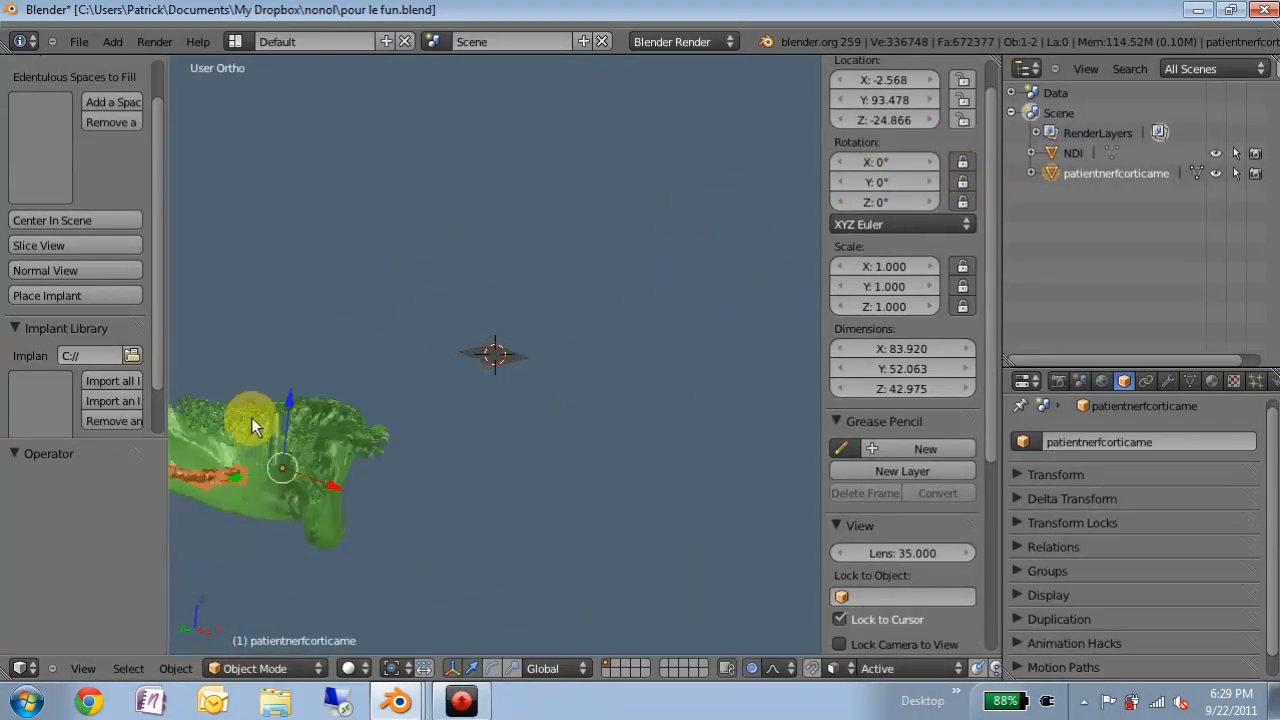
click(52, 220)
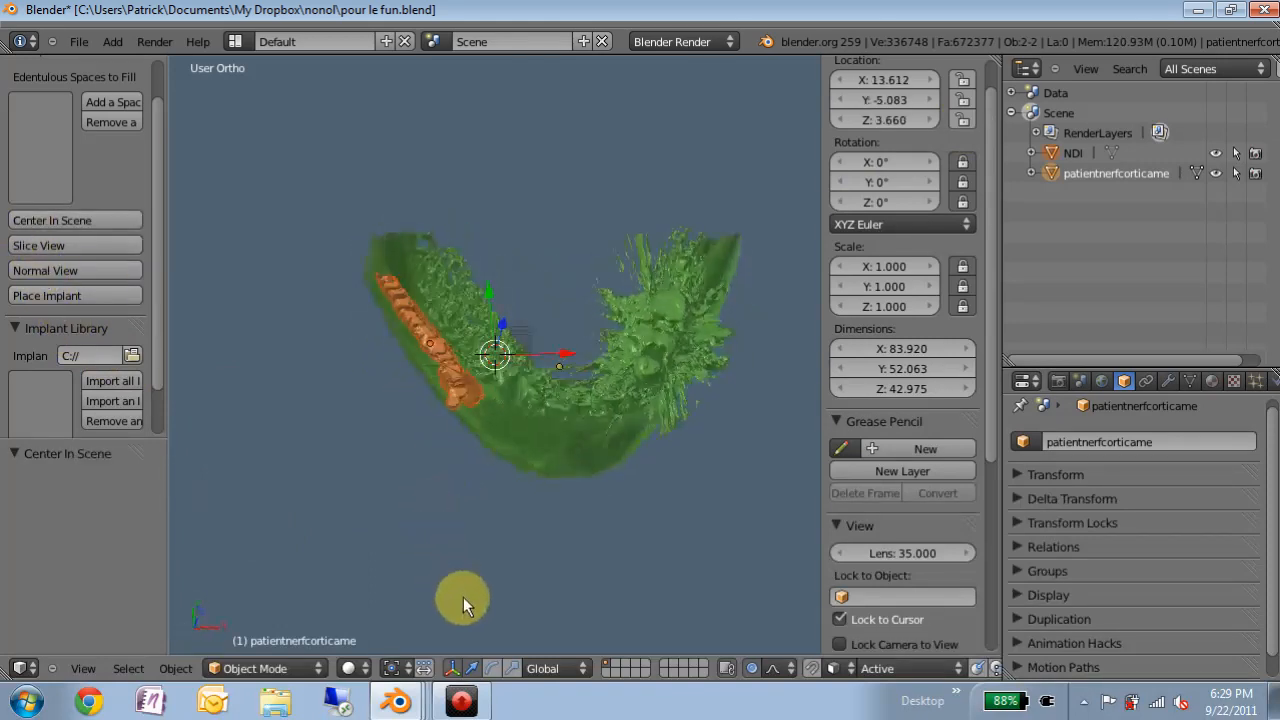
Shift the mandible about -14 units along X so its arch straddles the origin, orbiting to check
drag(464, 600, 540, 400)
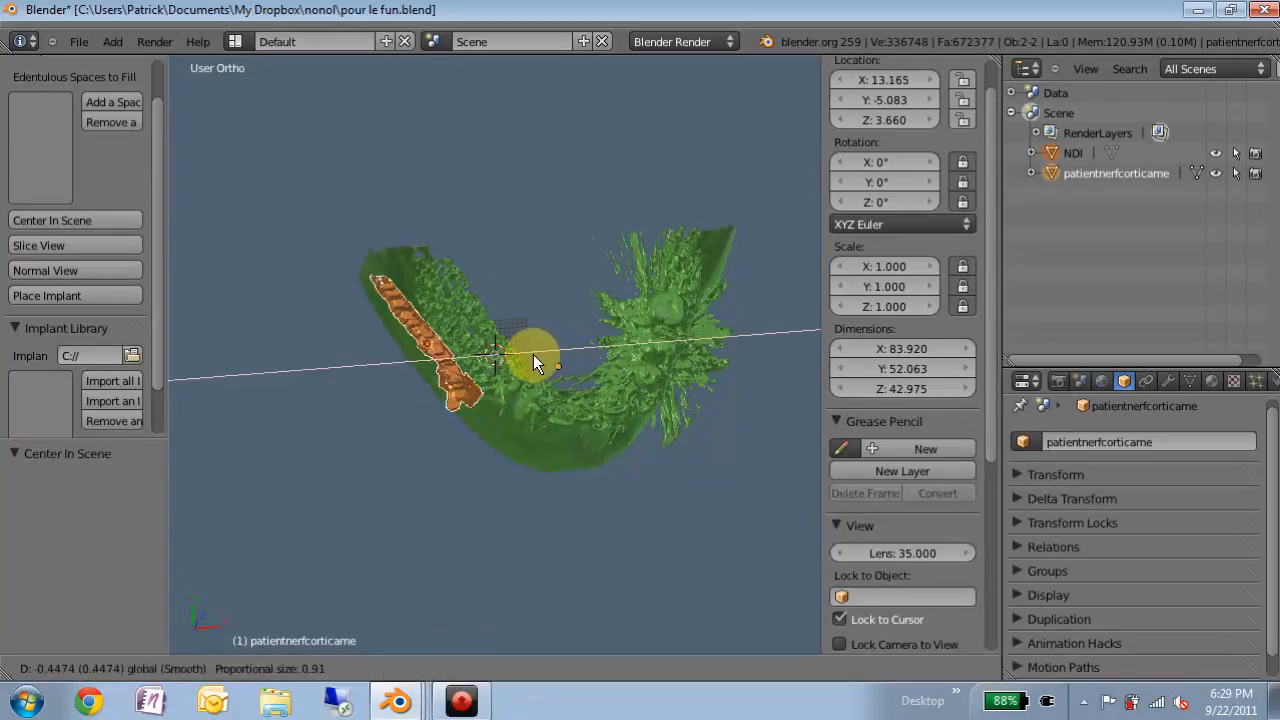
drag(536, 364, 490, 376)
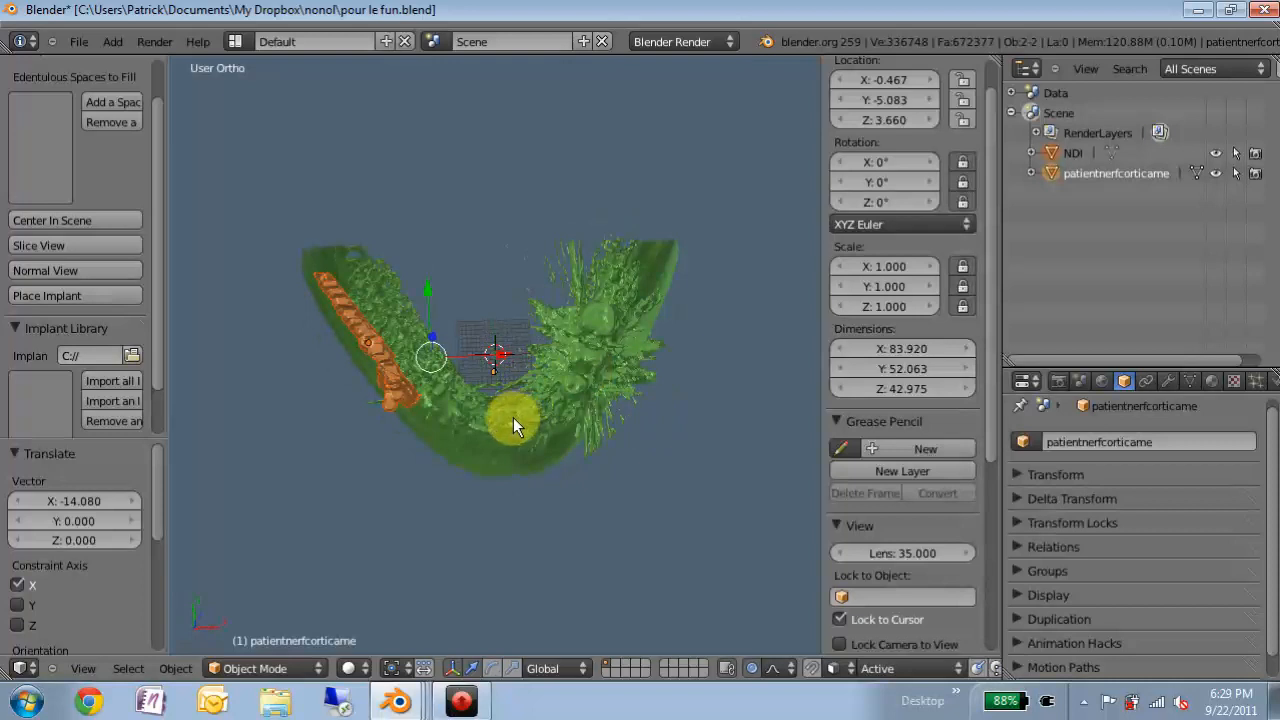
drag(516, 424, 540, 378)
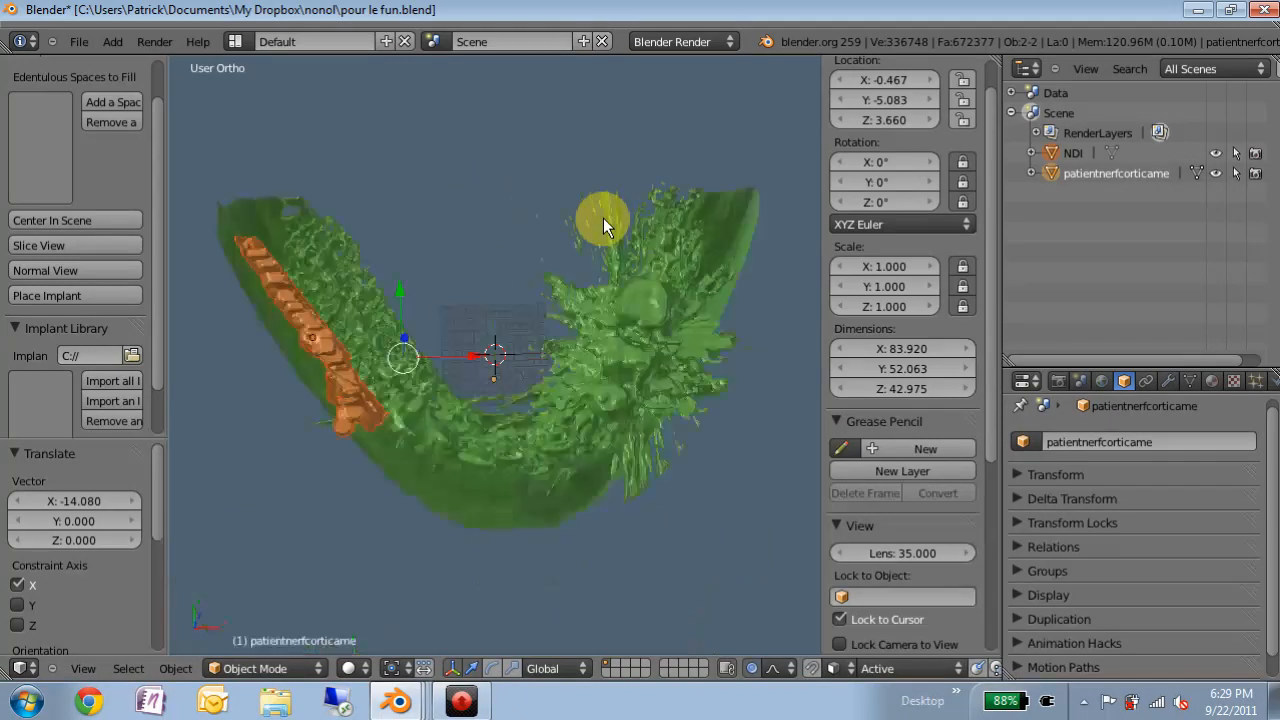
drag(600, 220, 324, 310)
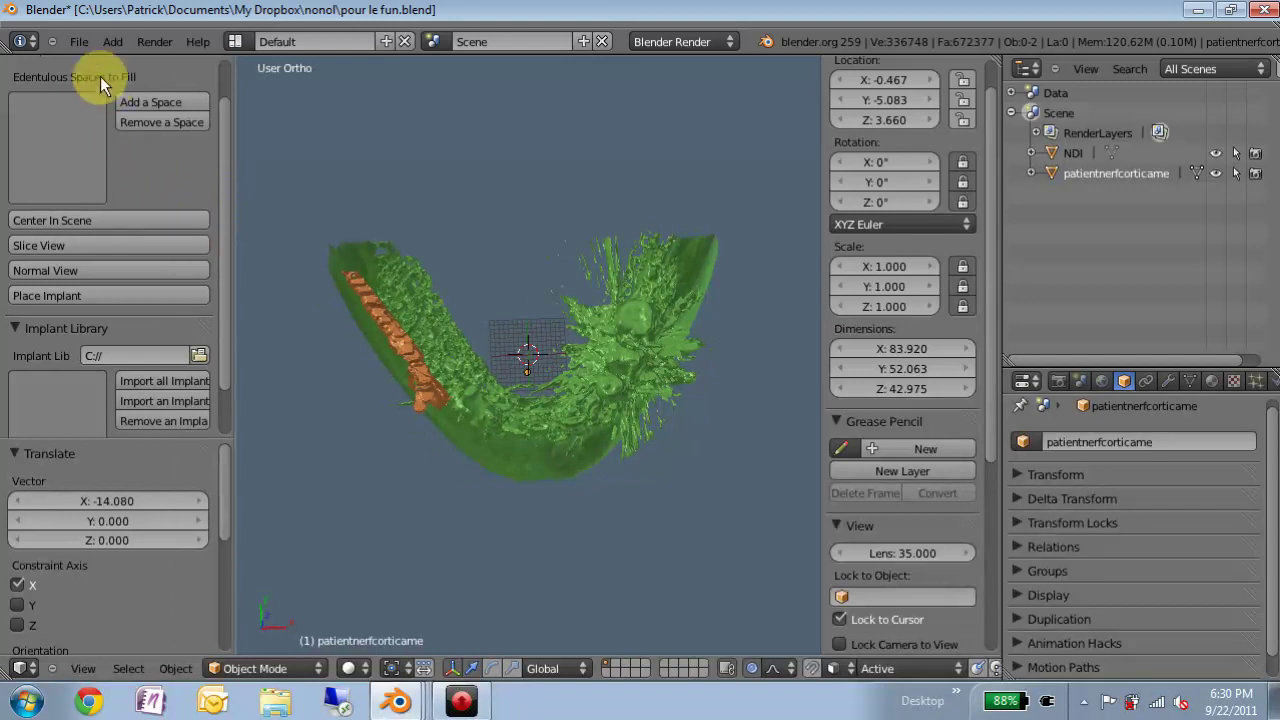
mouse_move(84, 190)
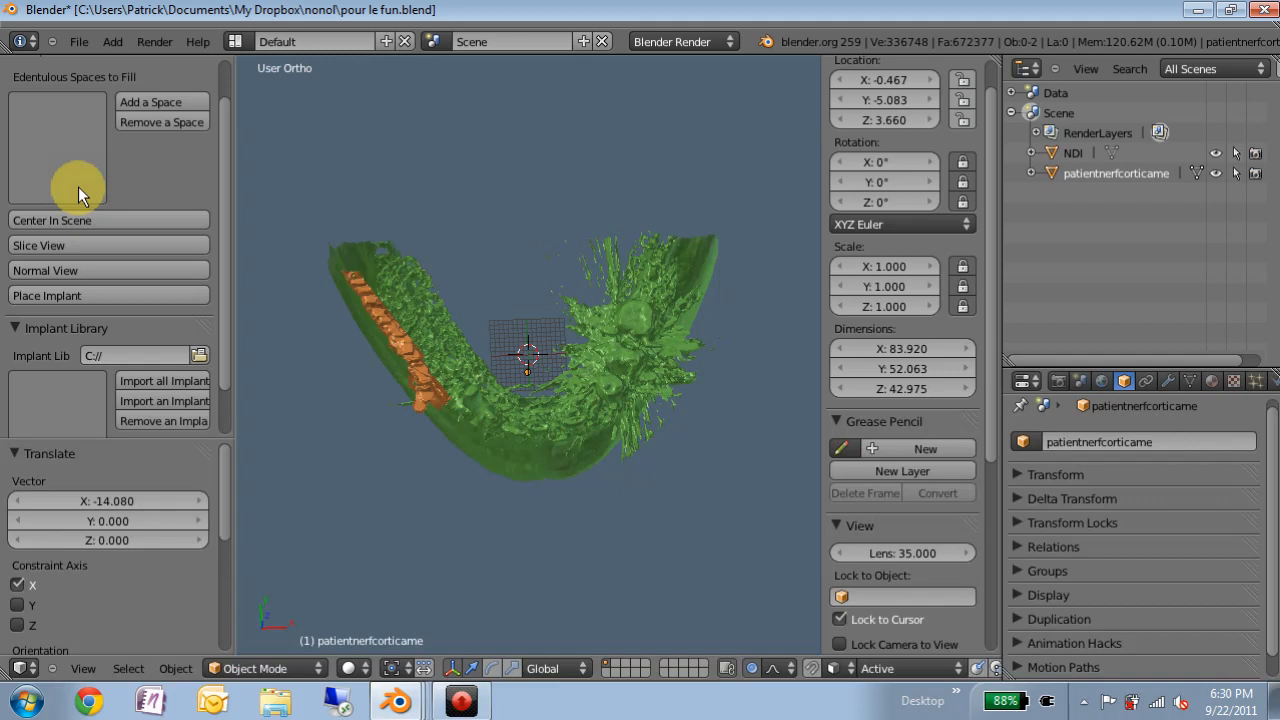
mouse_move(38, 122)
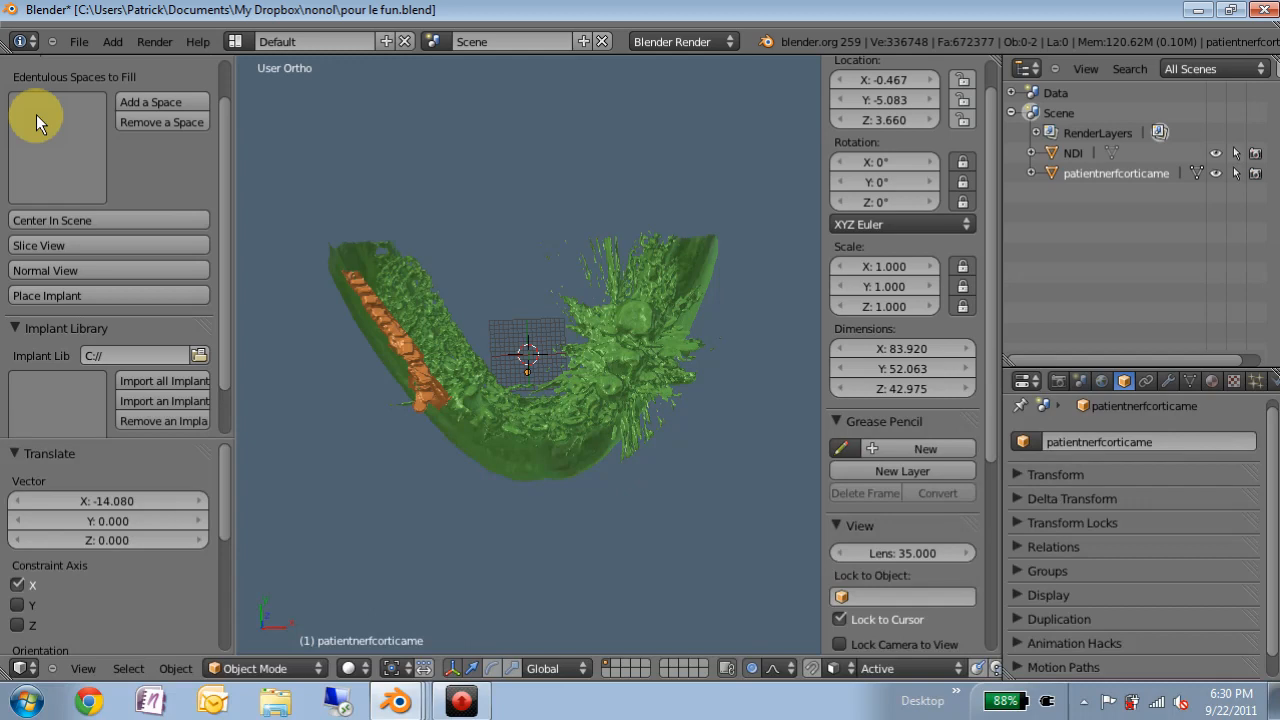
mouse_move(84, 150)
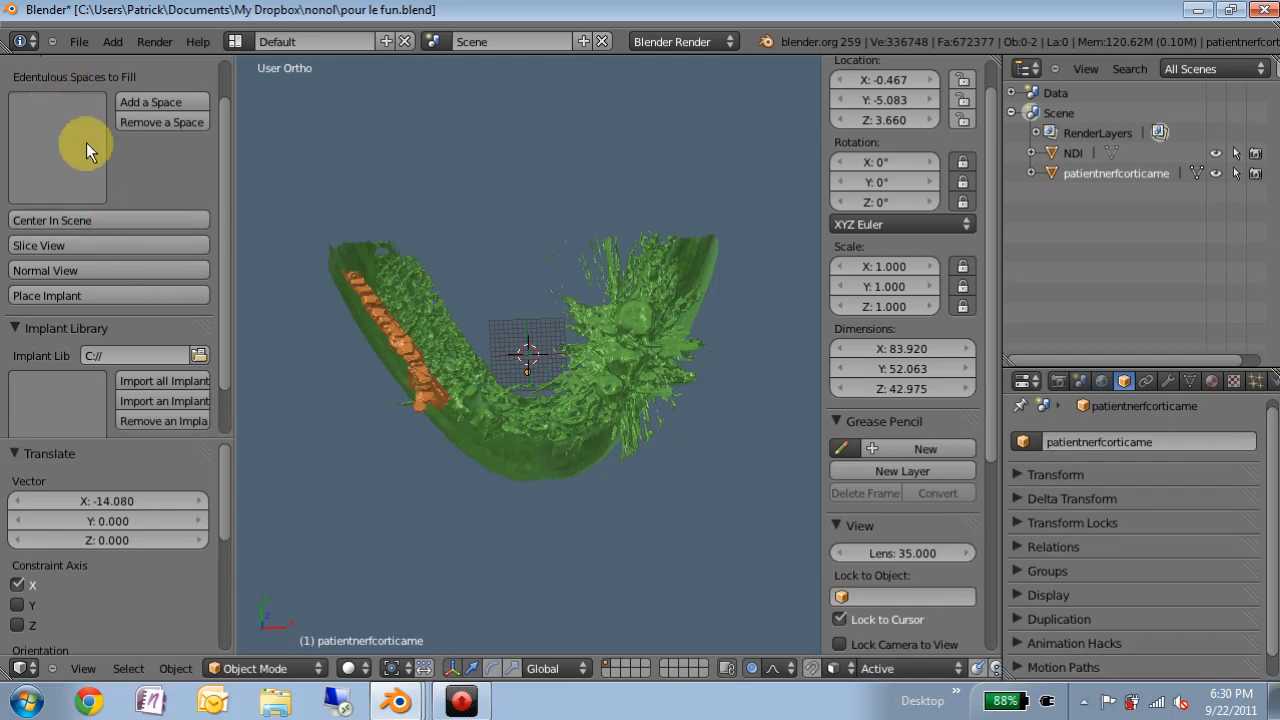
mouse_move(136, 180)
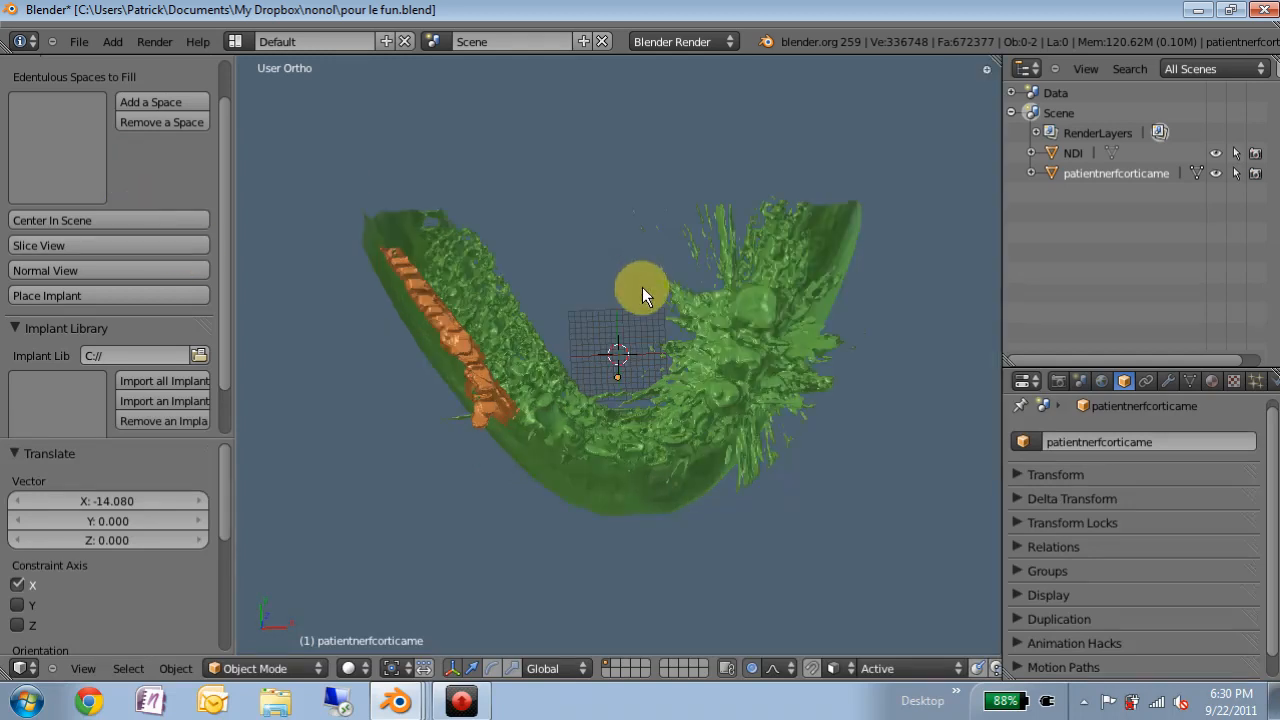
mouse_move(310, 322)
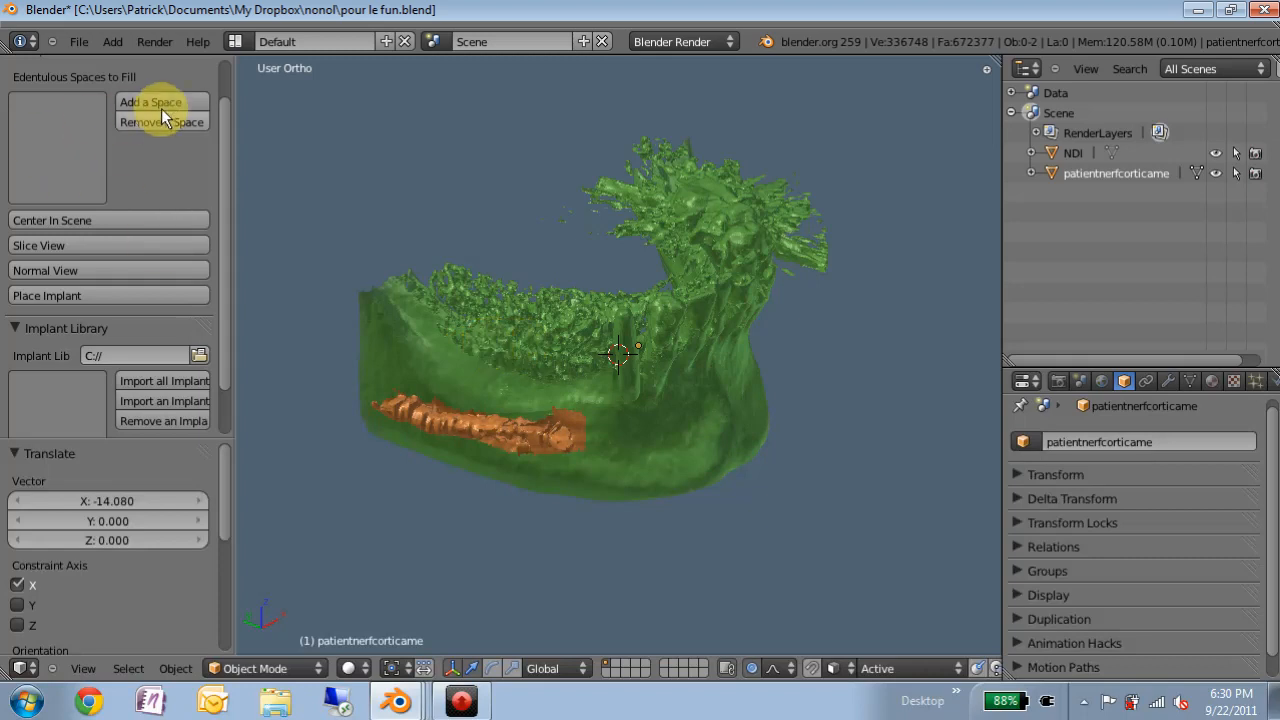
Add edentulous spaces 45 and 47 to the list of spaces to fill
click(160, 102)
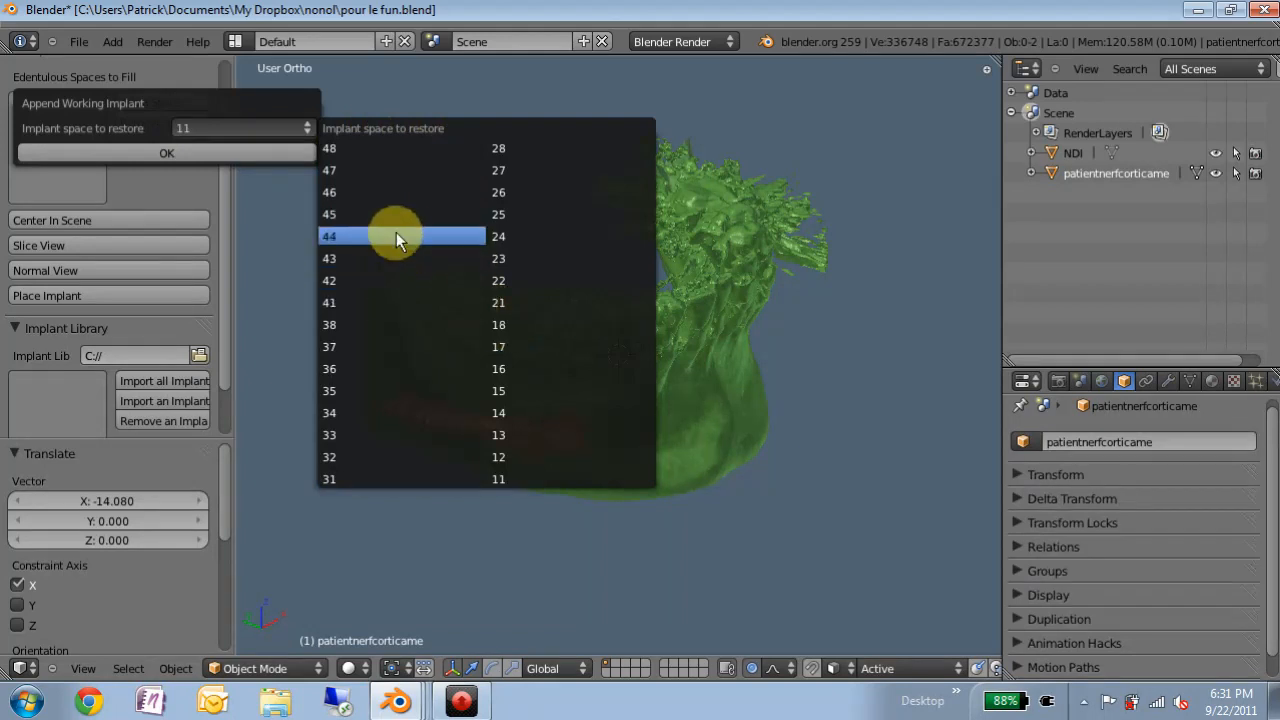
mouse_move(330, 214)
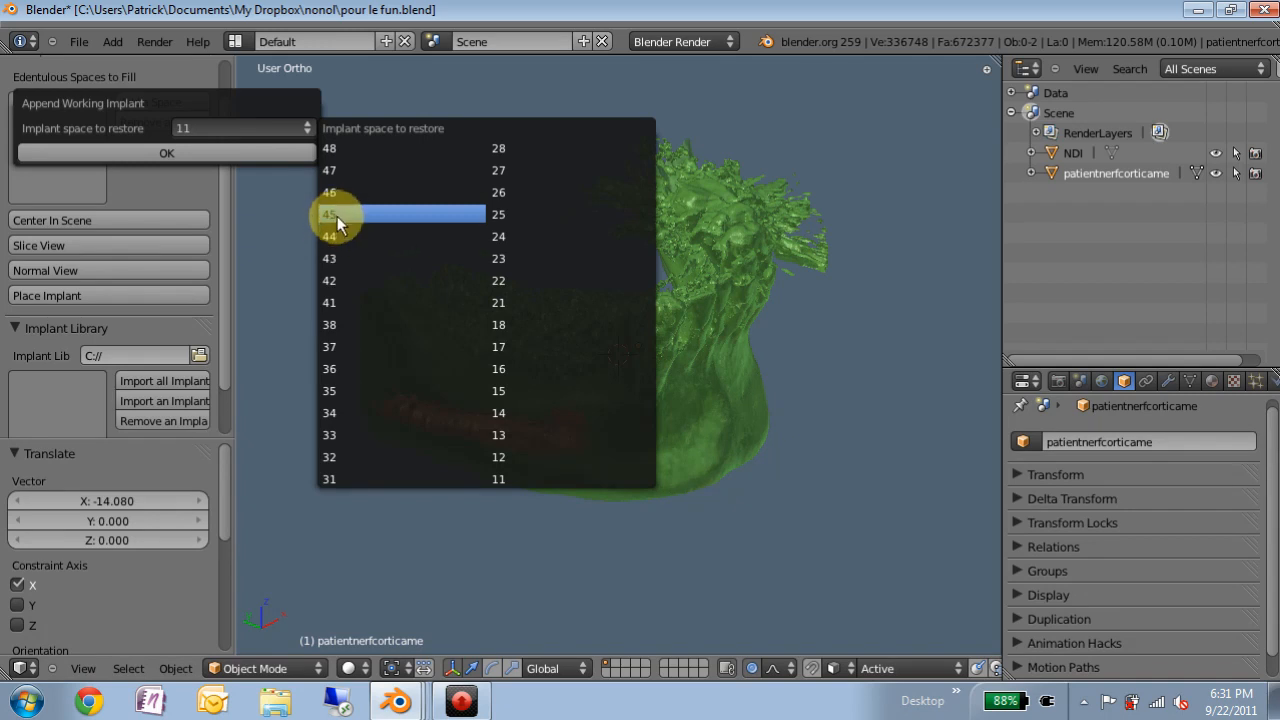
click(336, 214)
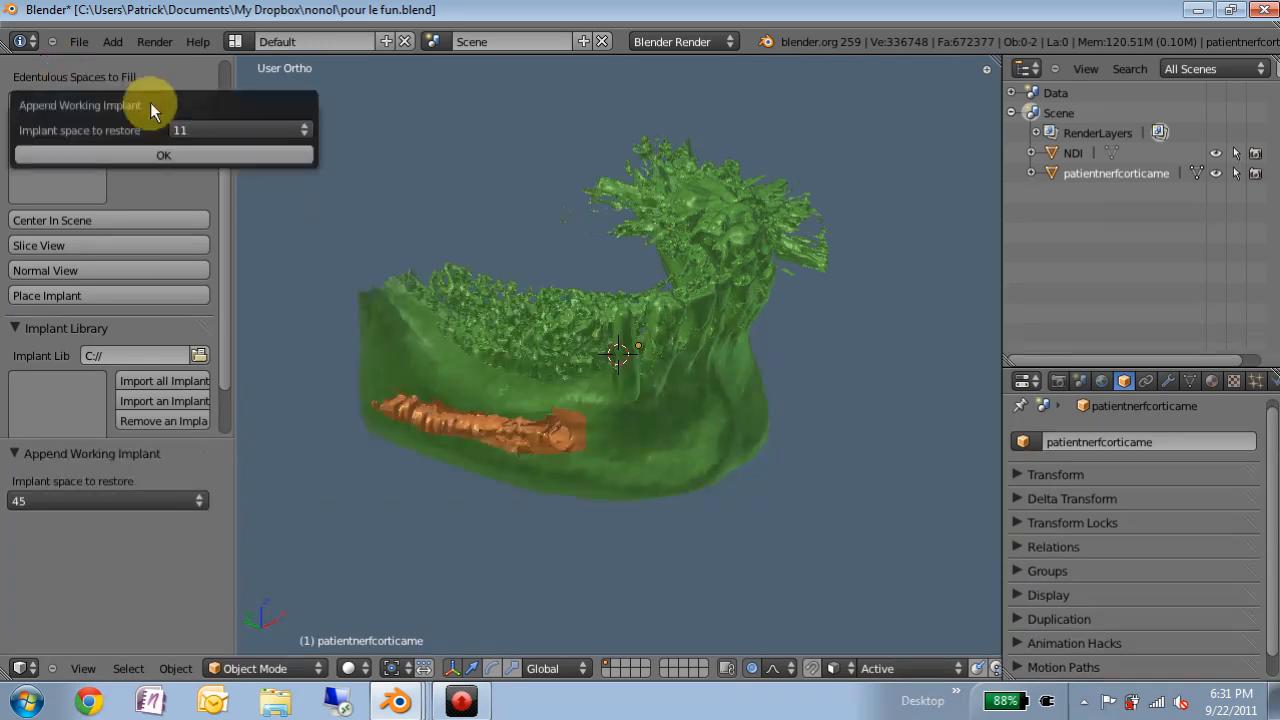
click(238, 130)
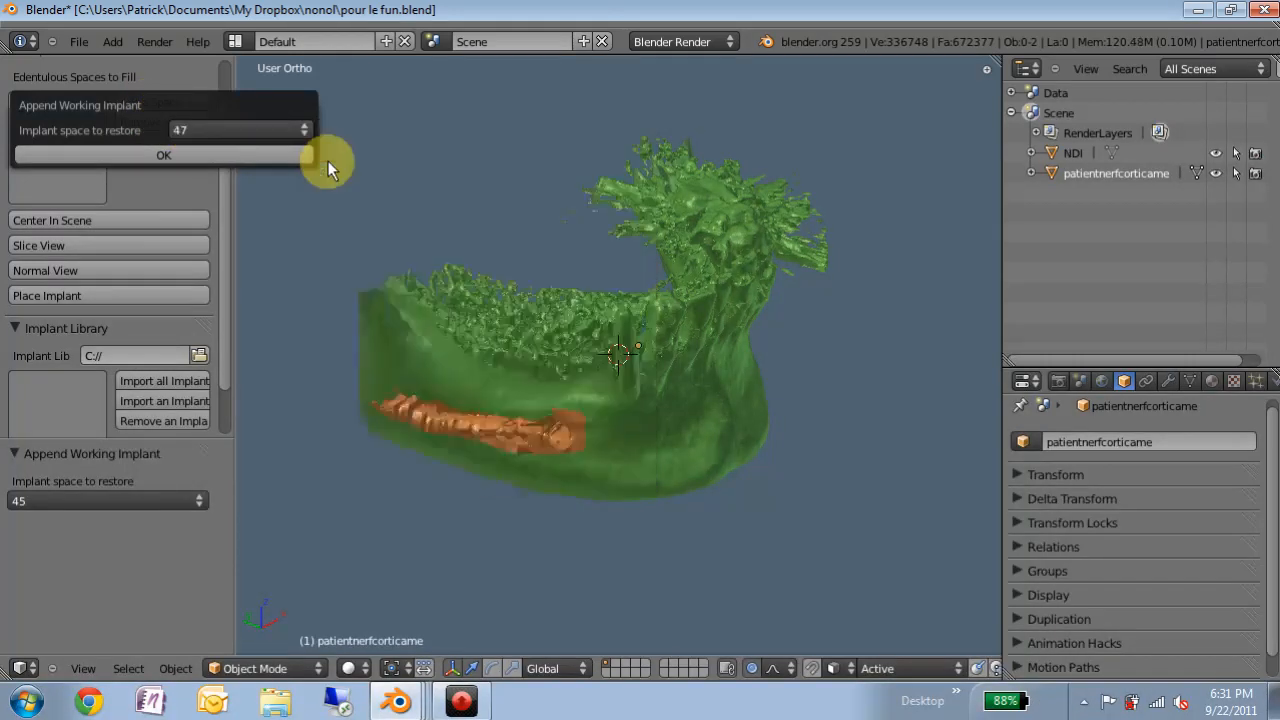
click(164, 154)
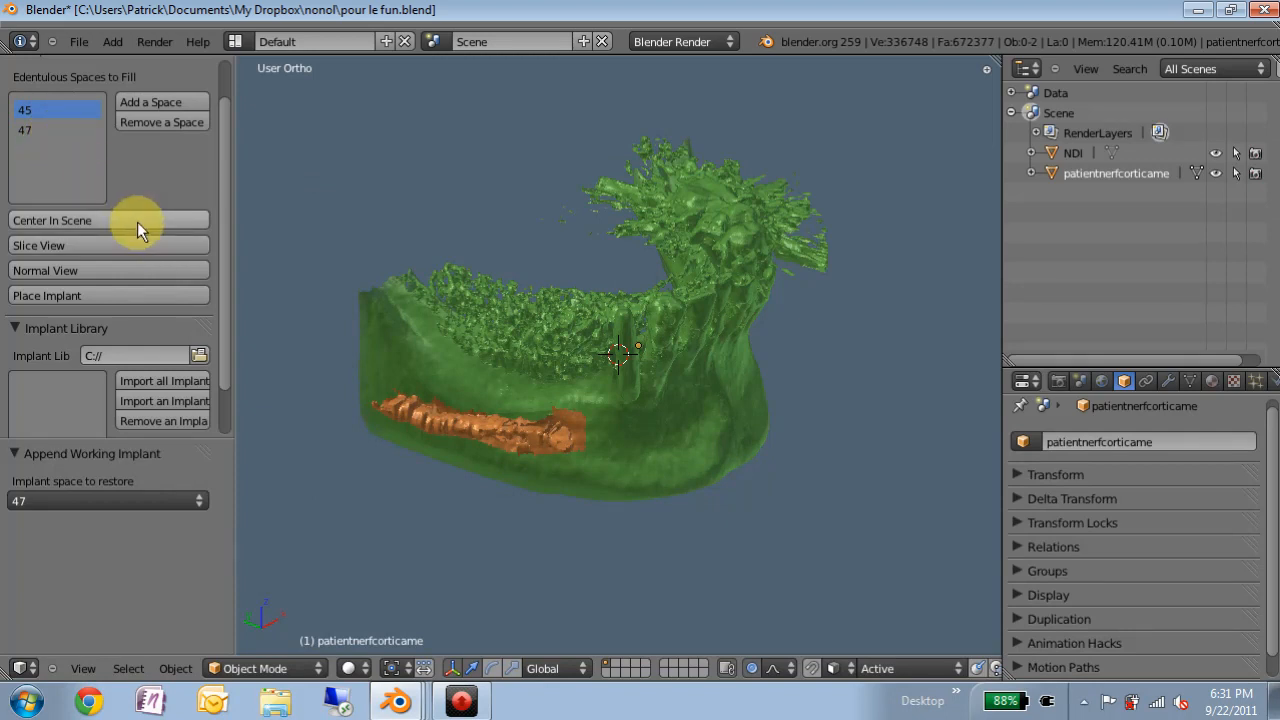
mouse_move(136, 234)
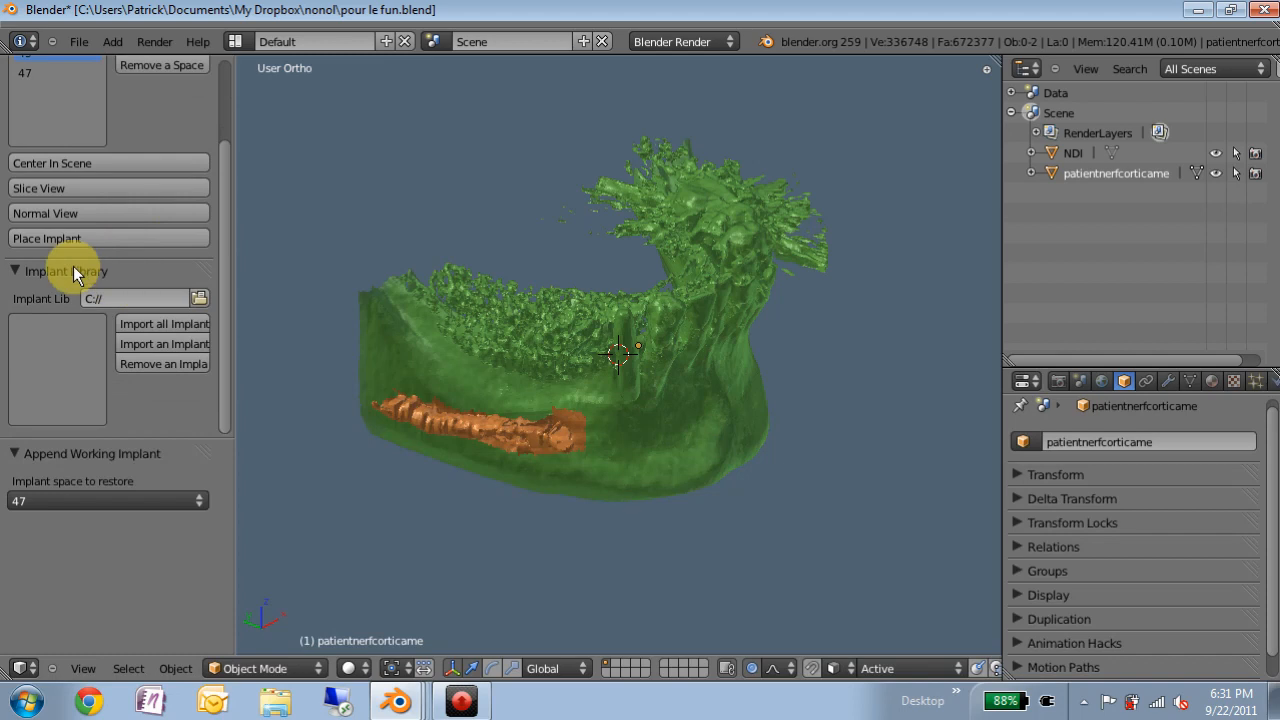
mouse_move(130, 298)
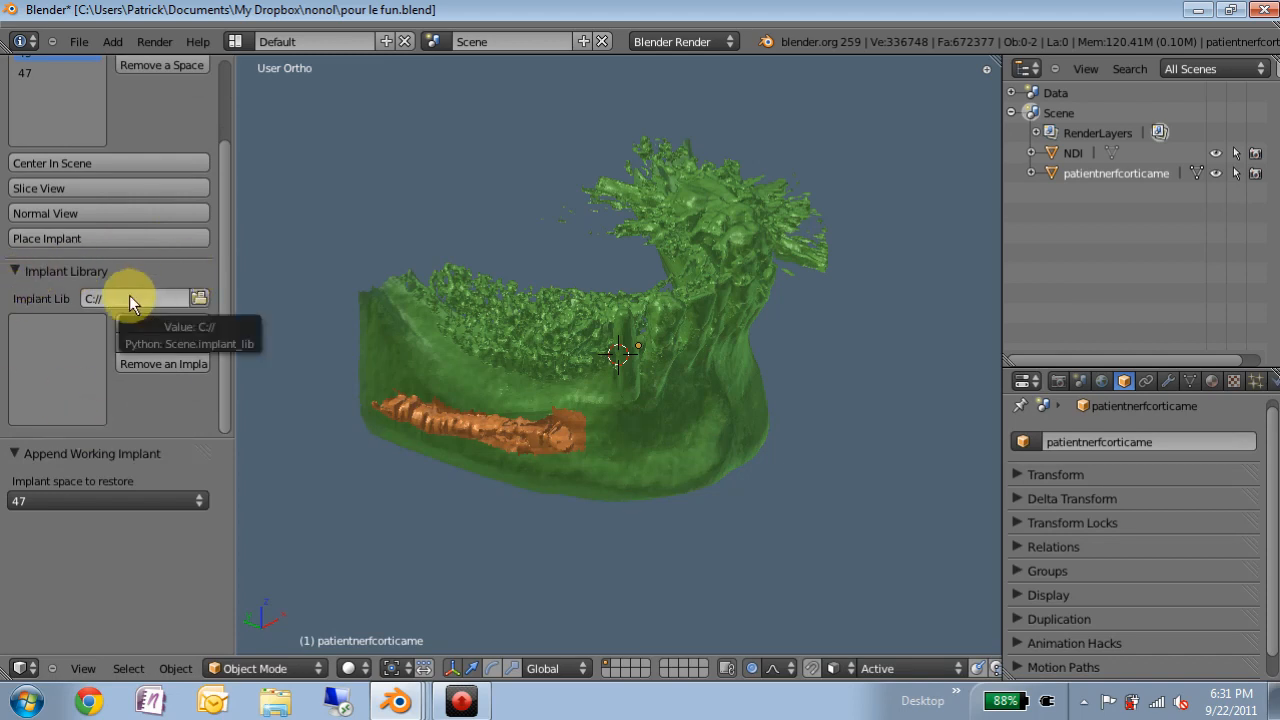
Set the Implant Lib path to the implant_add_on/implants folder and start importing an implant
click(200, 298)
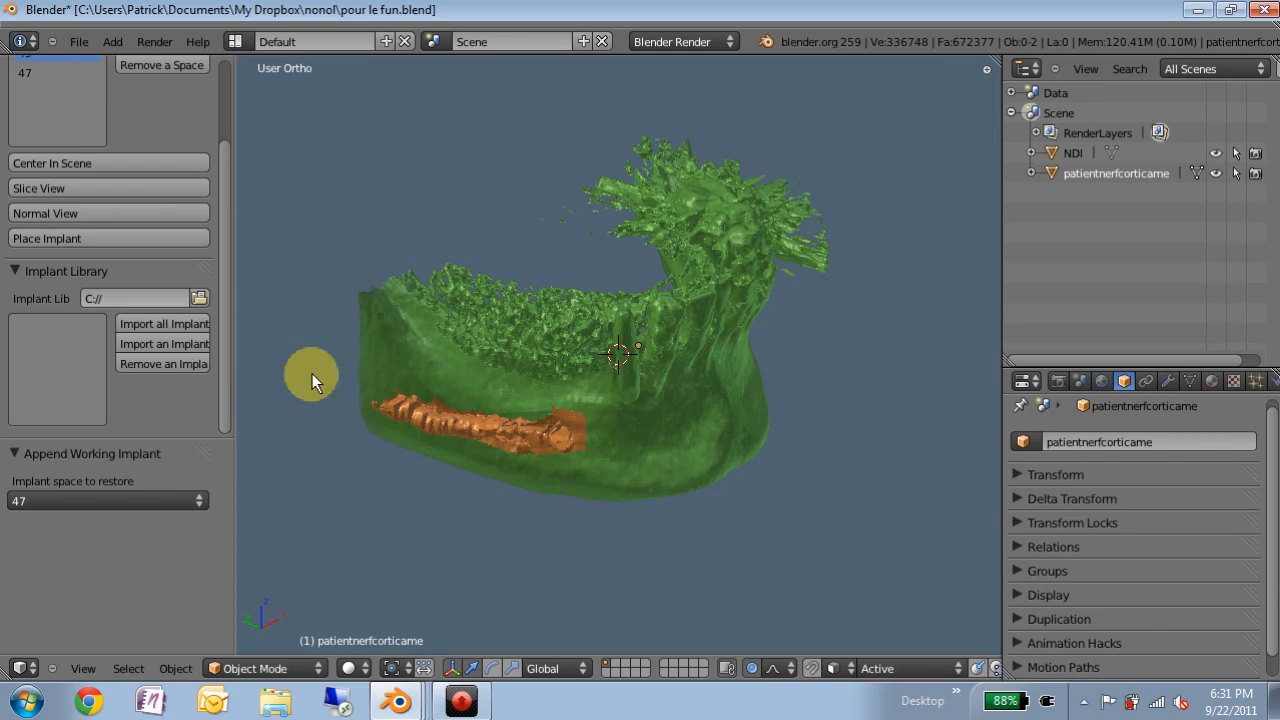
mouse_move(170, 360)
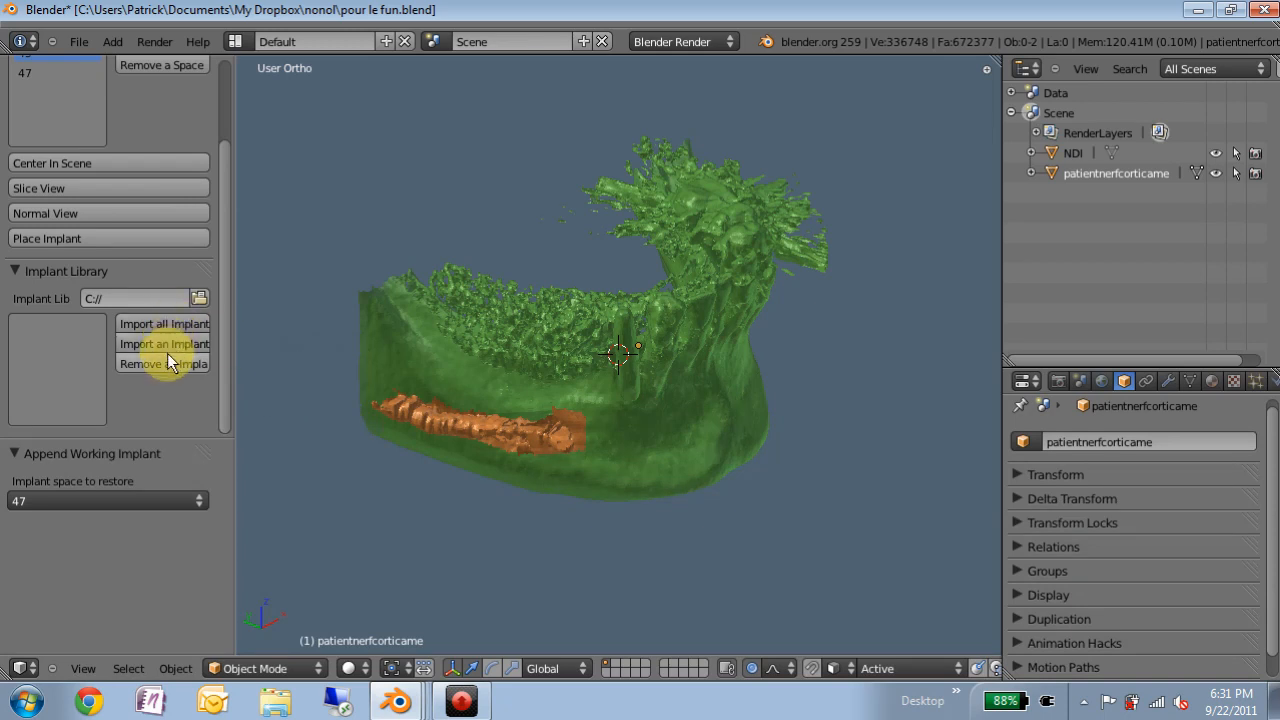
mouse_move(208, 298)
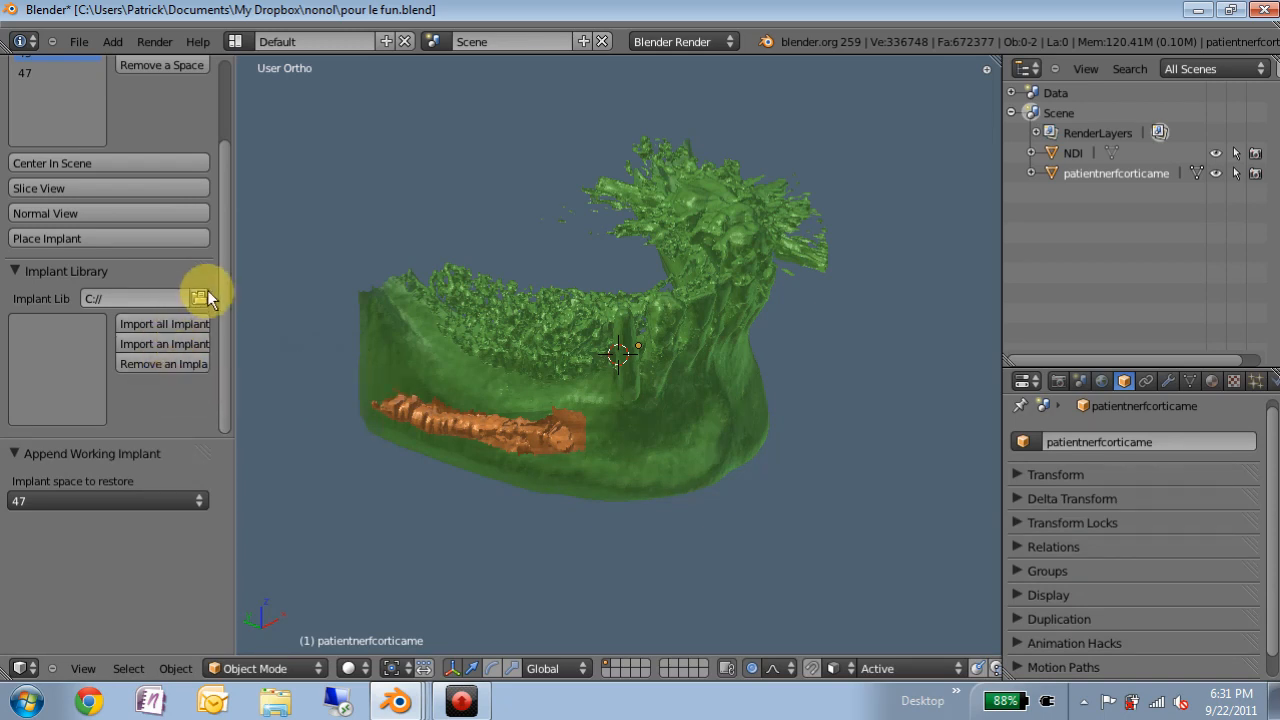
mouse_move(196, 304)
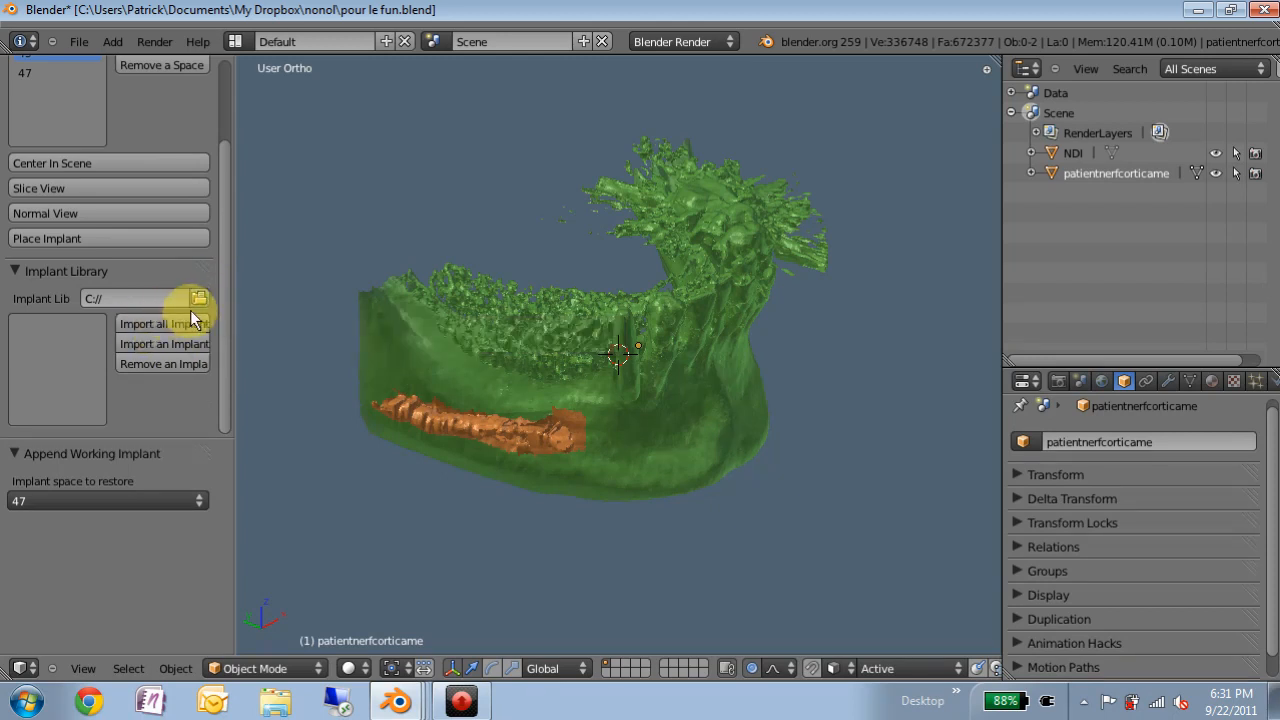
click(196, 302)
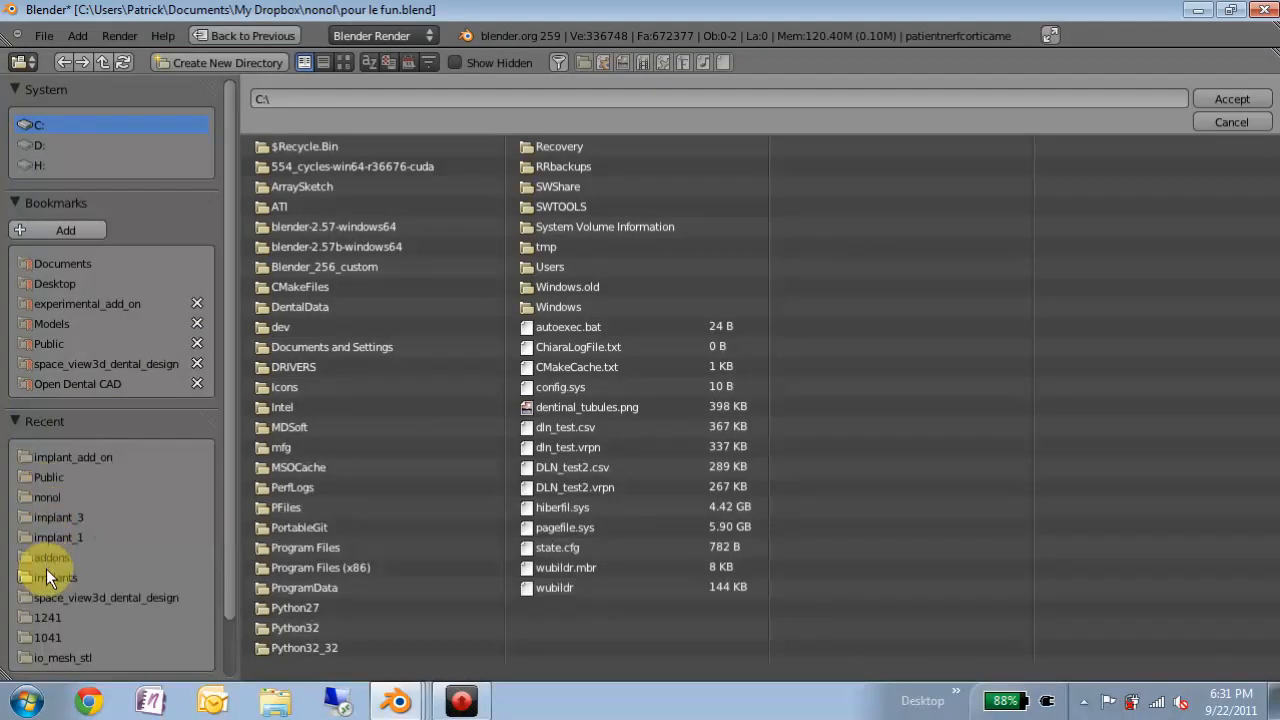
double_click(56, 576)
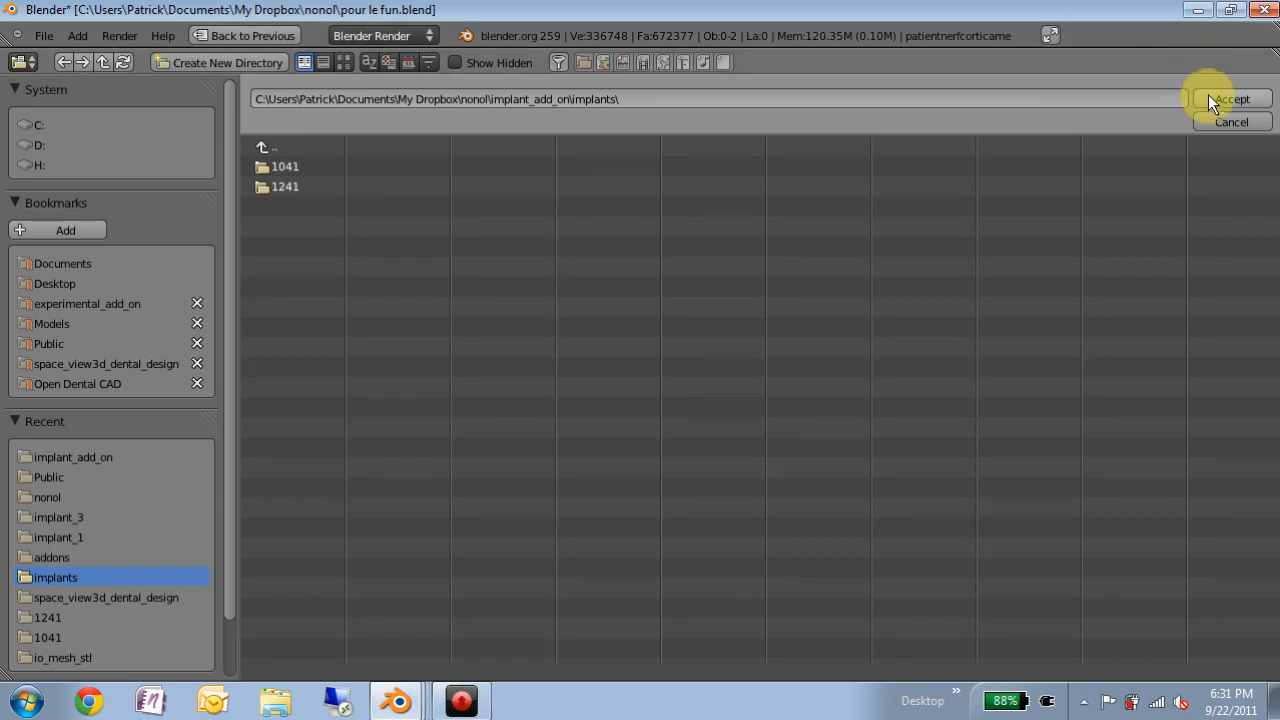
click(1232, 98)
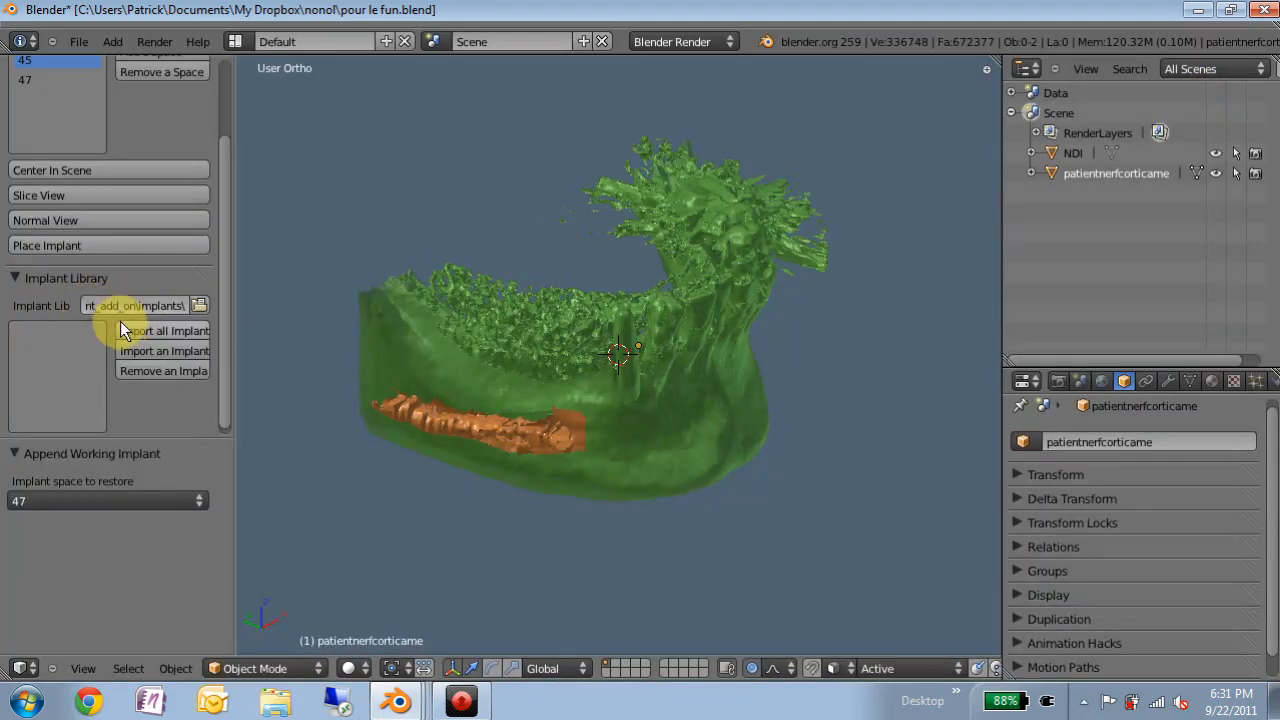
click(170, 332)
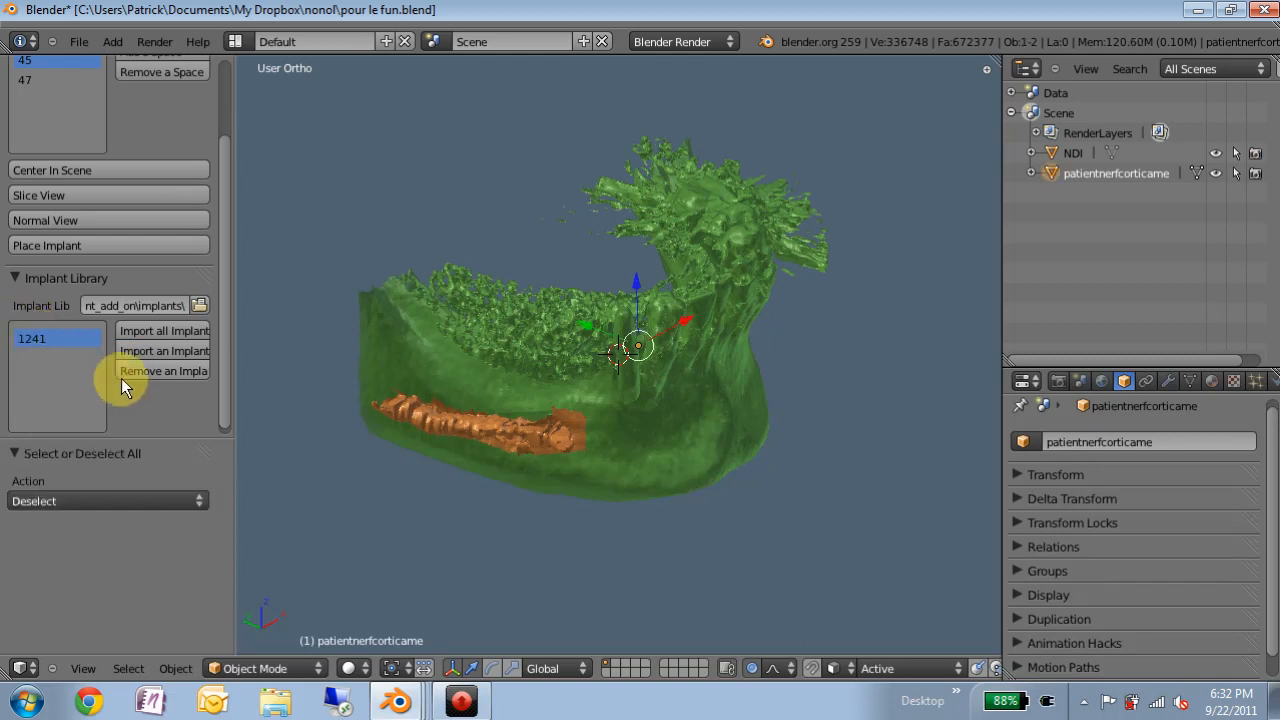
Remove implant 1241 from the library list and import implant 1041 from the implants folder
click(164, 370)
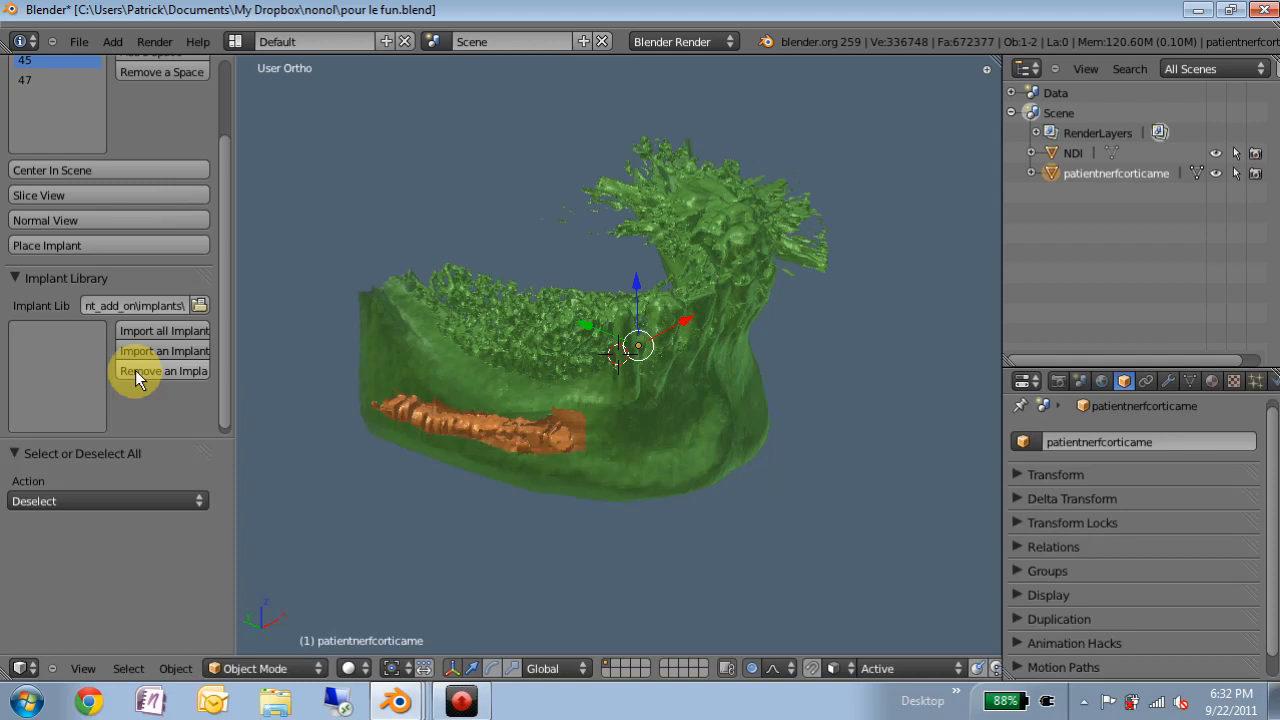
mouse_move(166, 352)
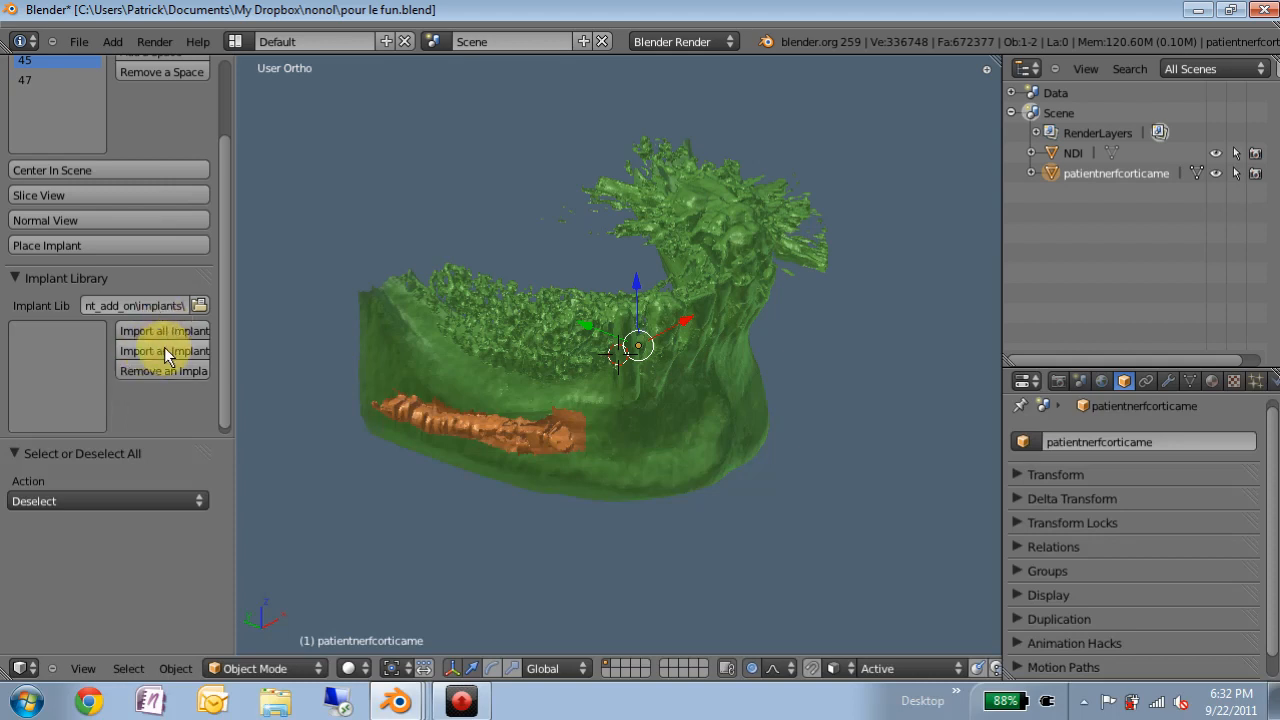
click(164, 350)
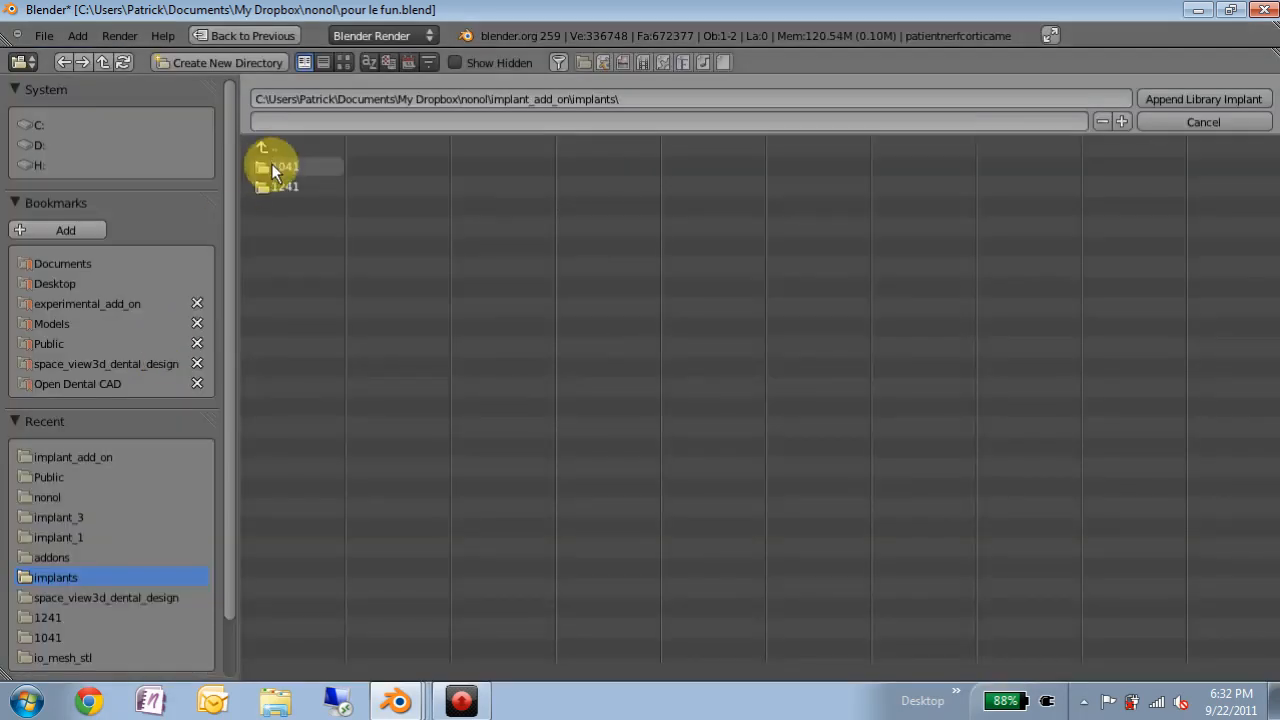
double_click(284, 166)
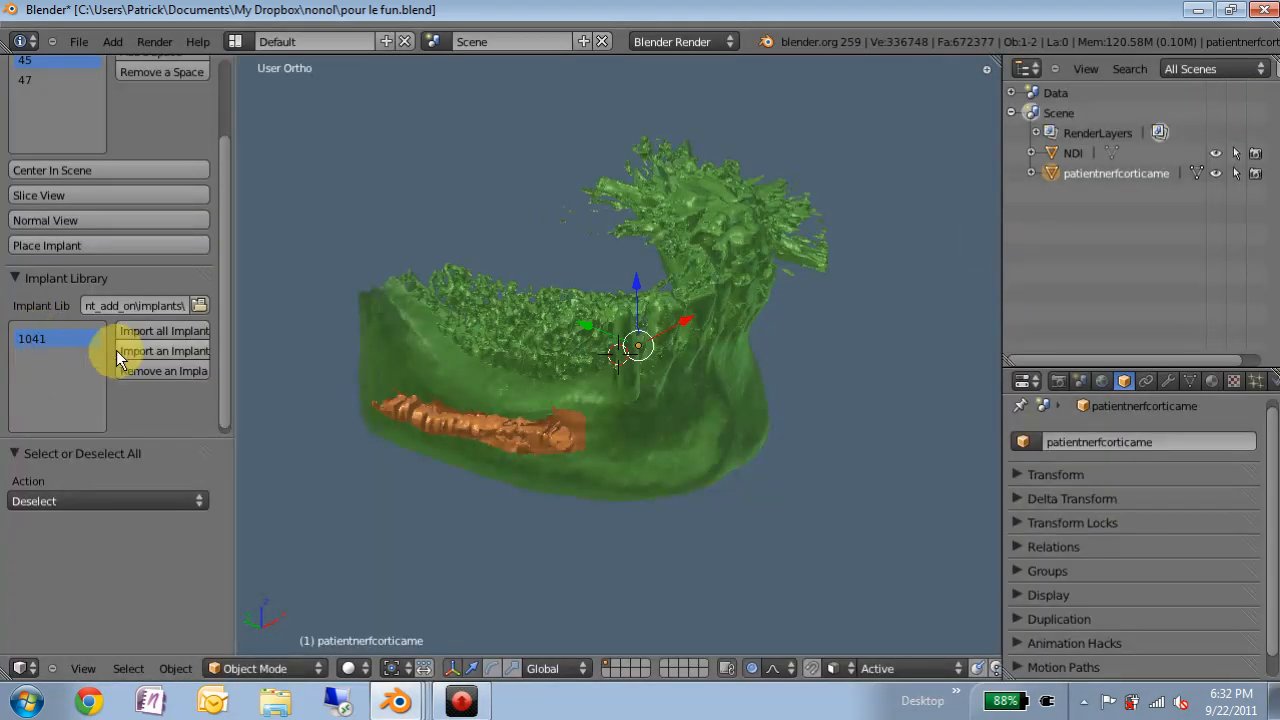
click(164, 350)
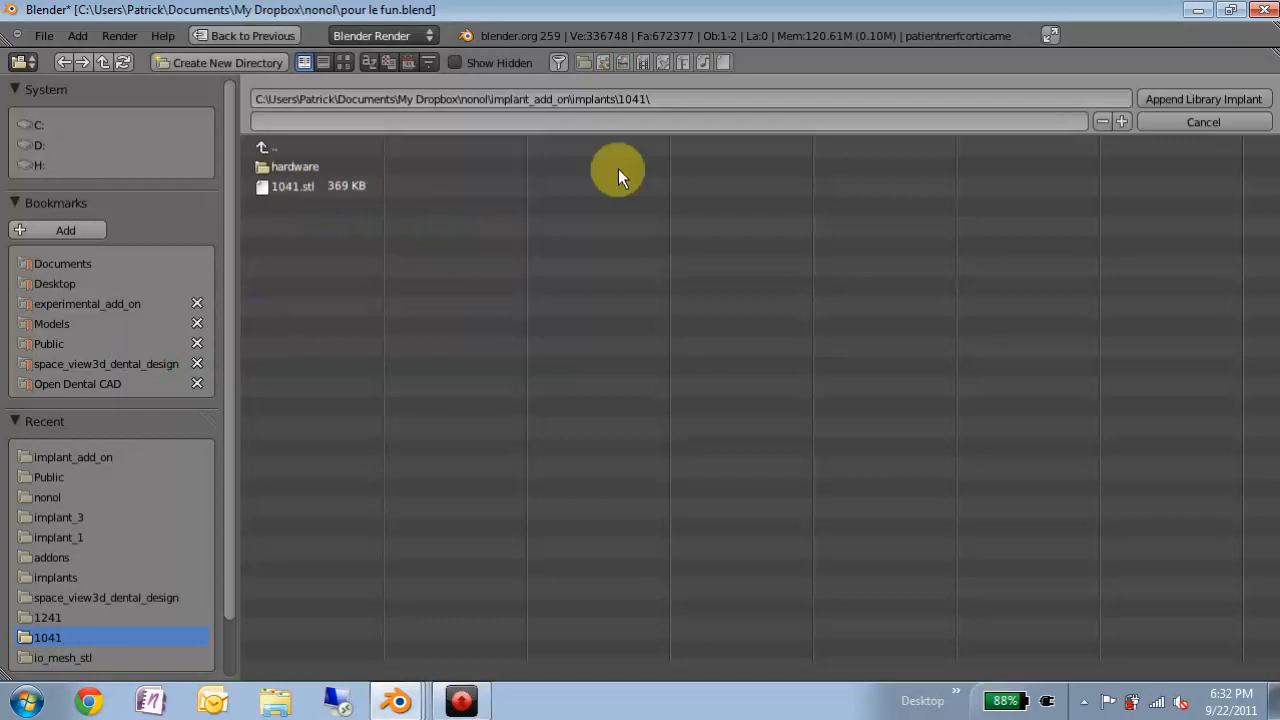
click(264, 148)
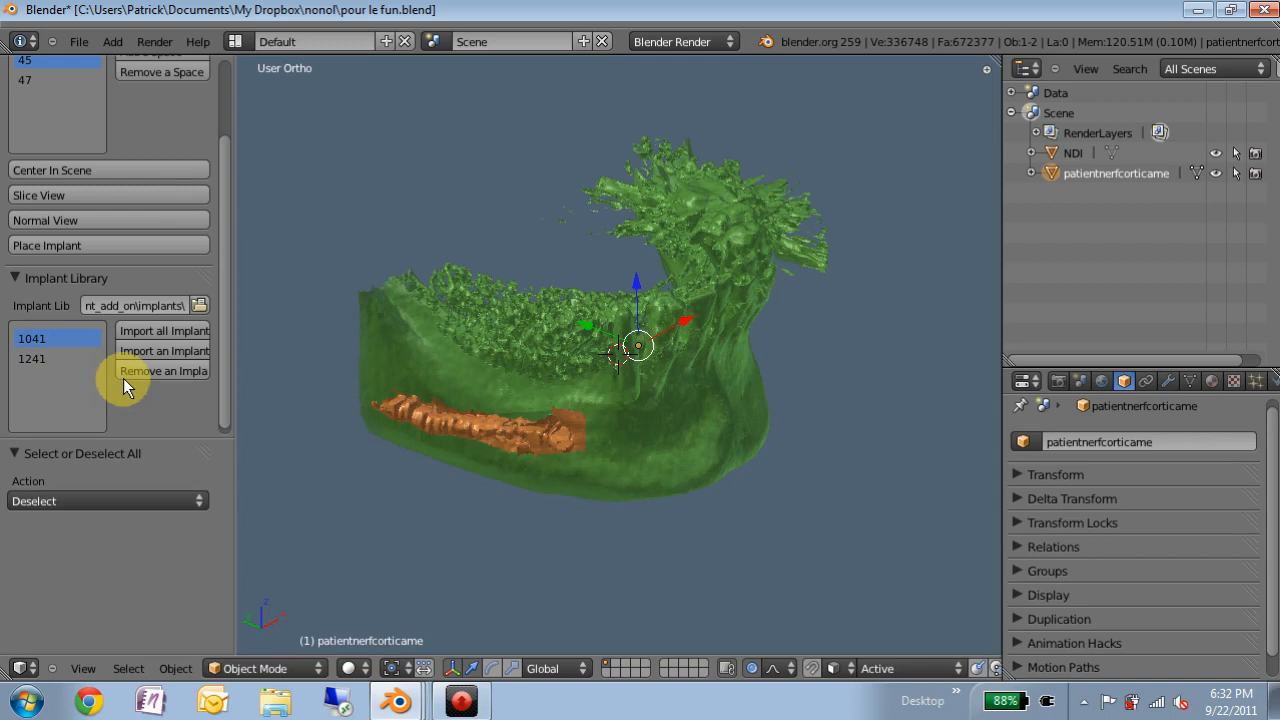
mouse_move(112, 388)
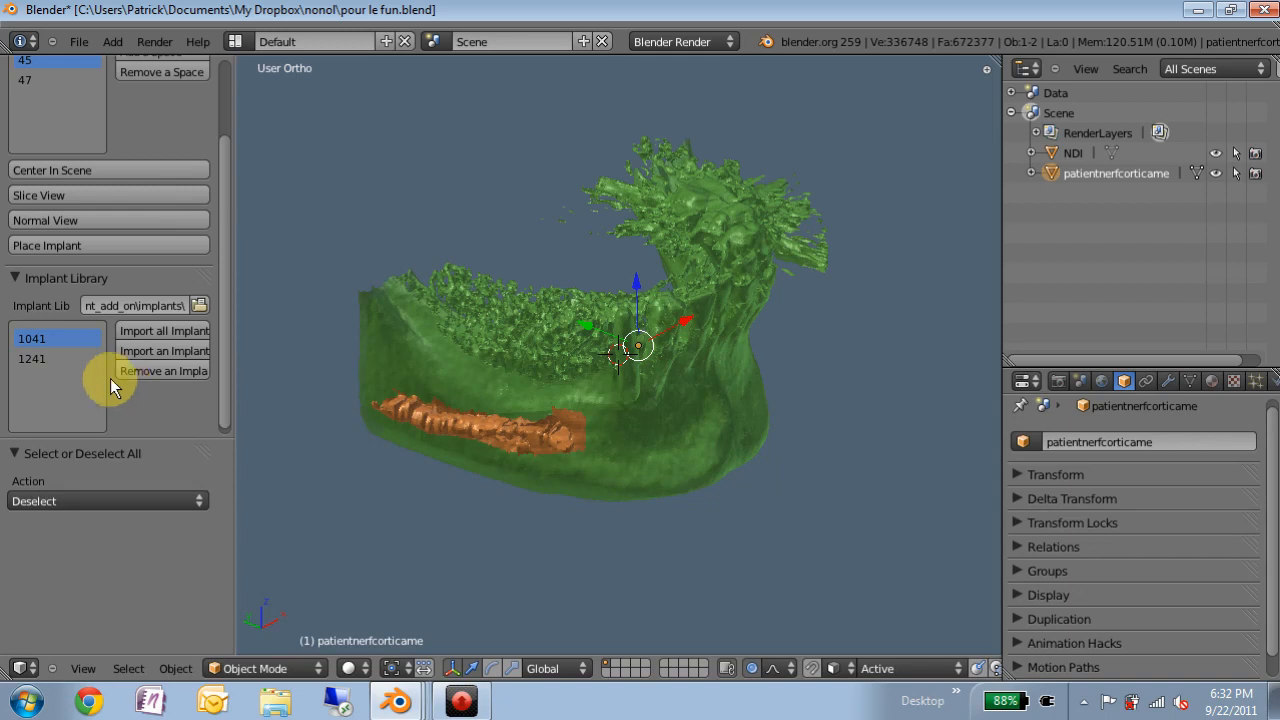
mouse_move(104, 348)
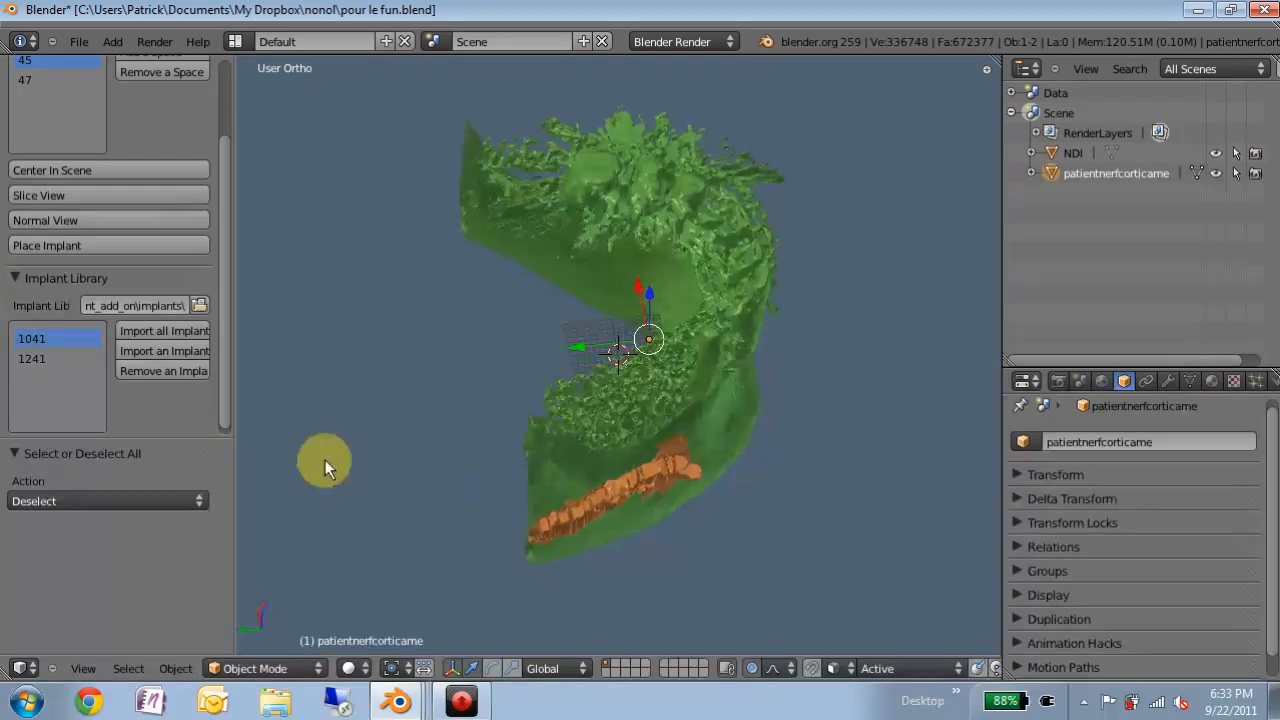
mouse_move(108, 204)
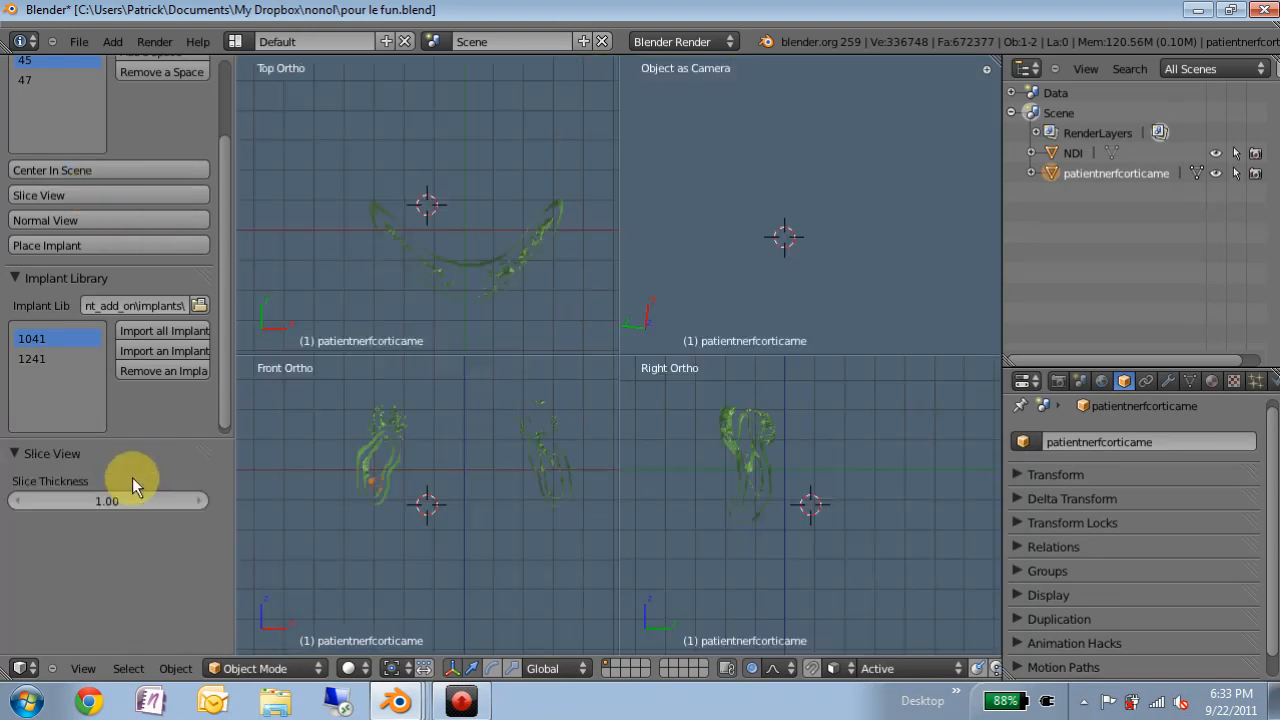
Set slice thickness to 3.00 in slice view, then return to the normal single view
click(108, 500)
text(3)
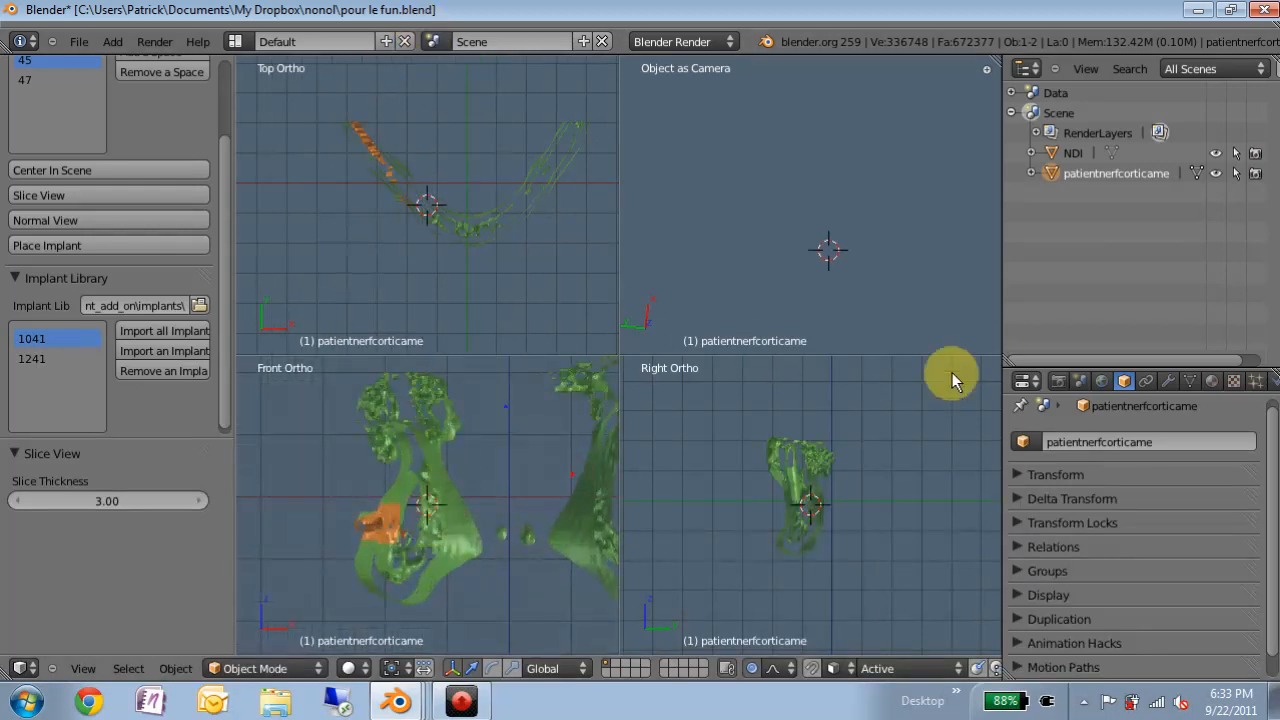
mouse_move(716, 440)
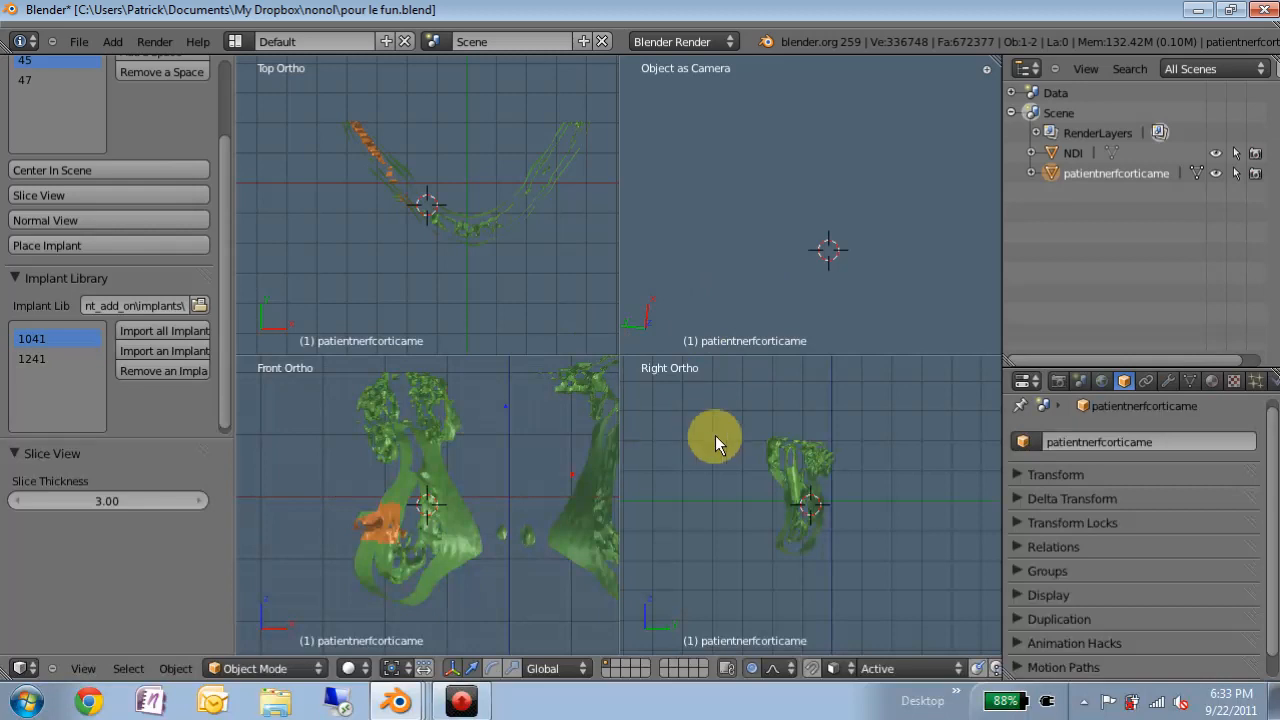
key(N)
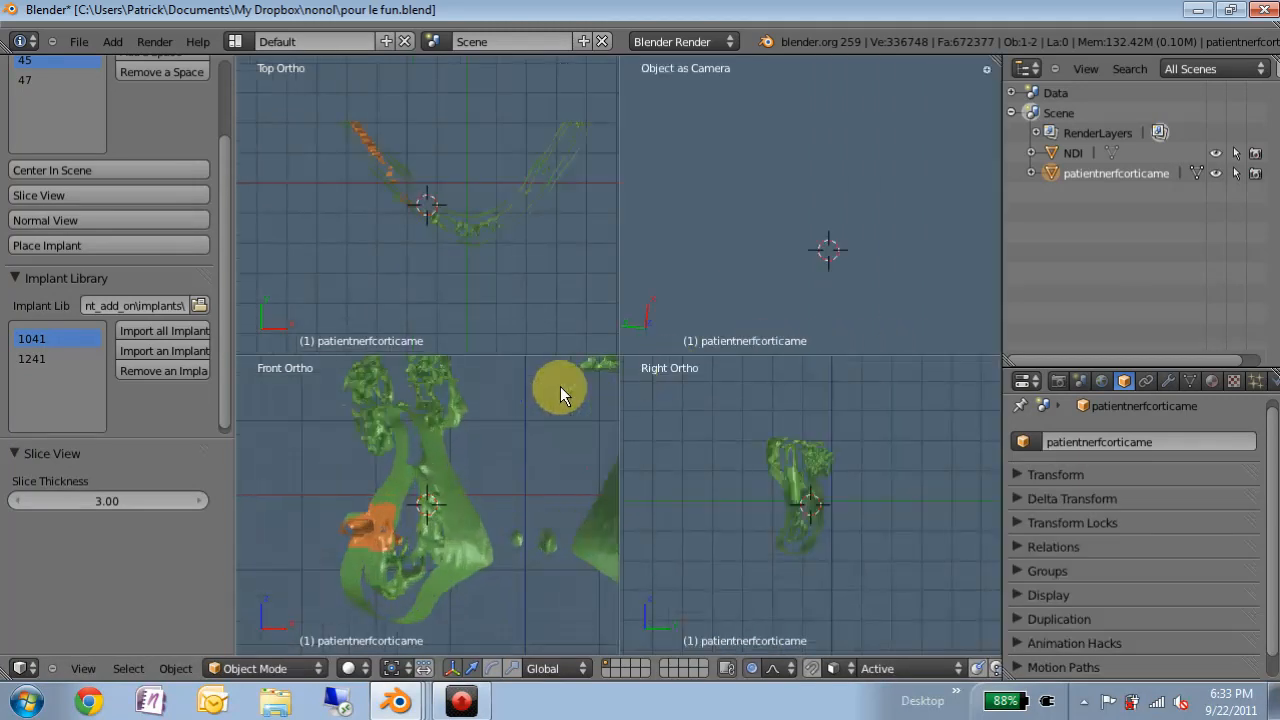
mouse_move(784, 192)
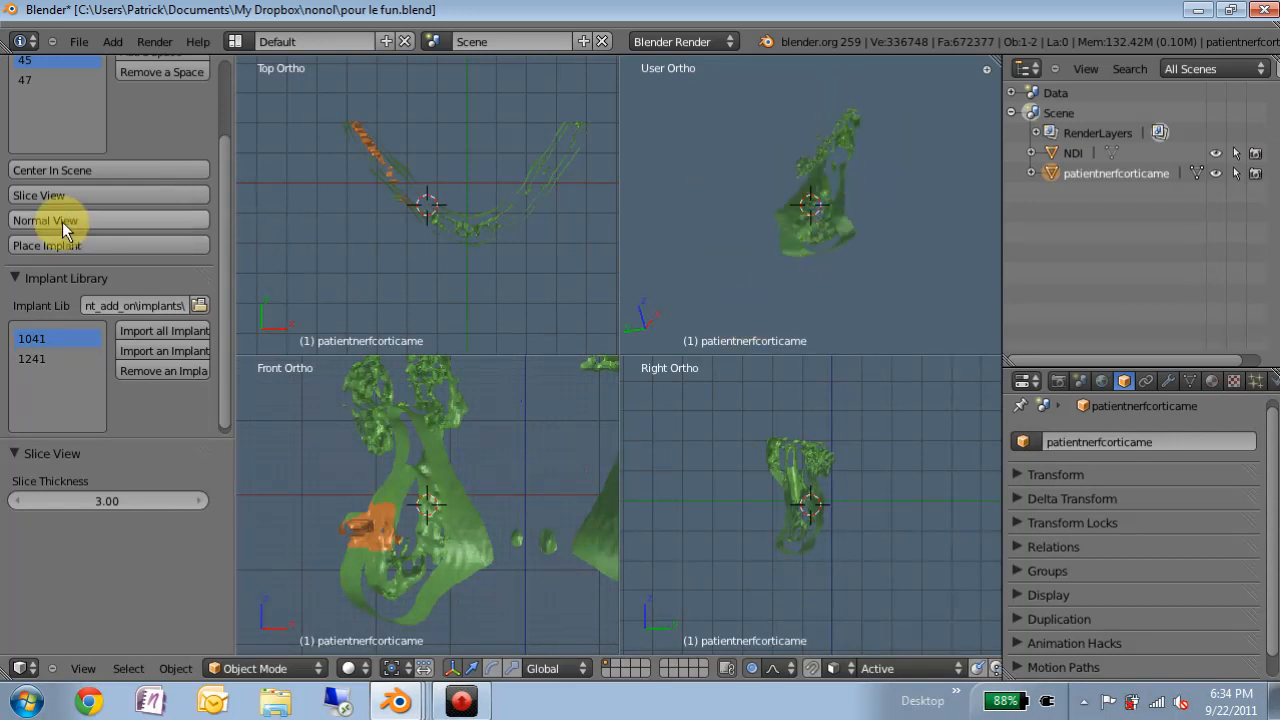
click(44, 220)
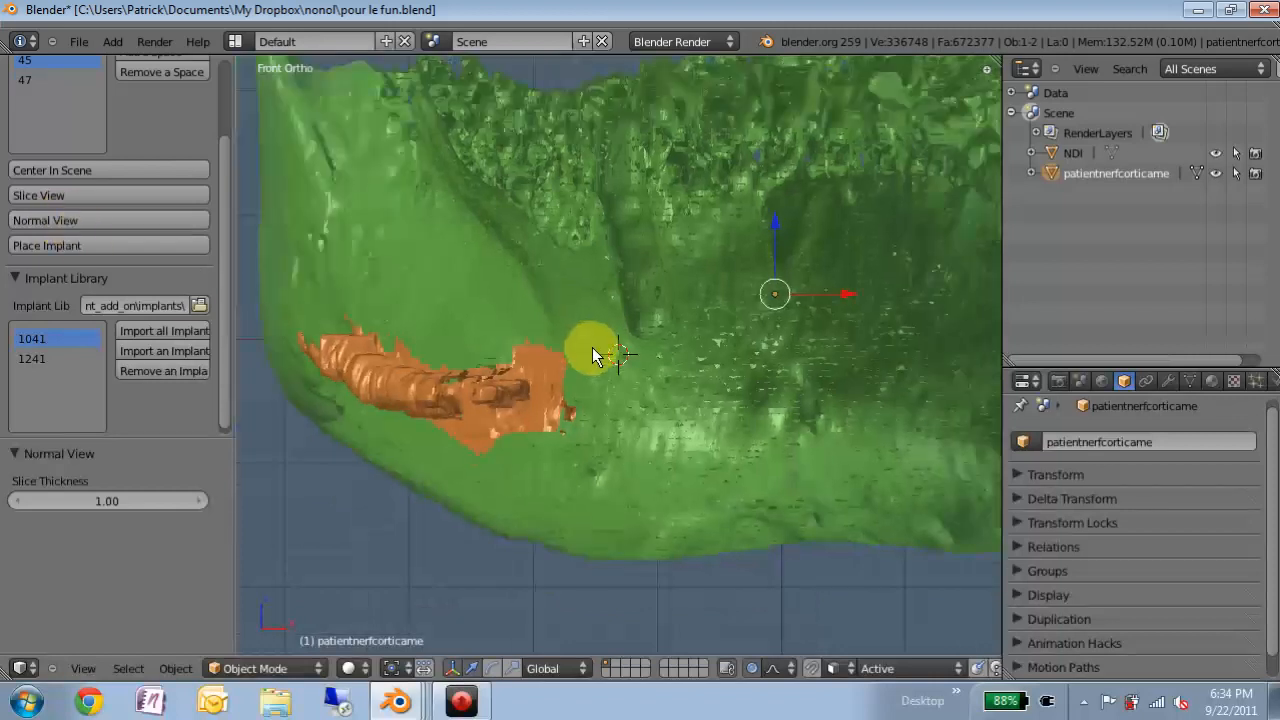
Orbit the mandible to look at it from above
drag(600, 356, 624, 500)
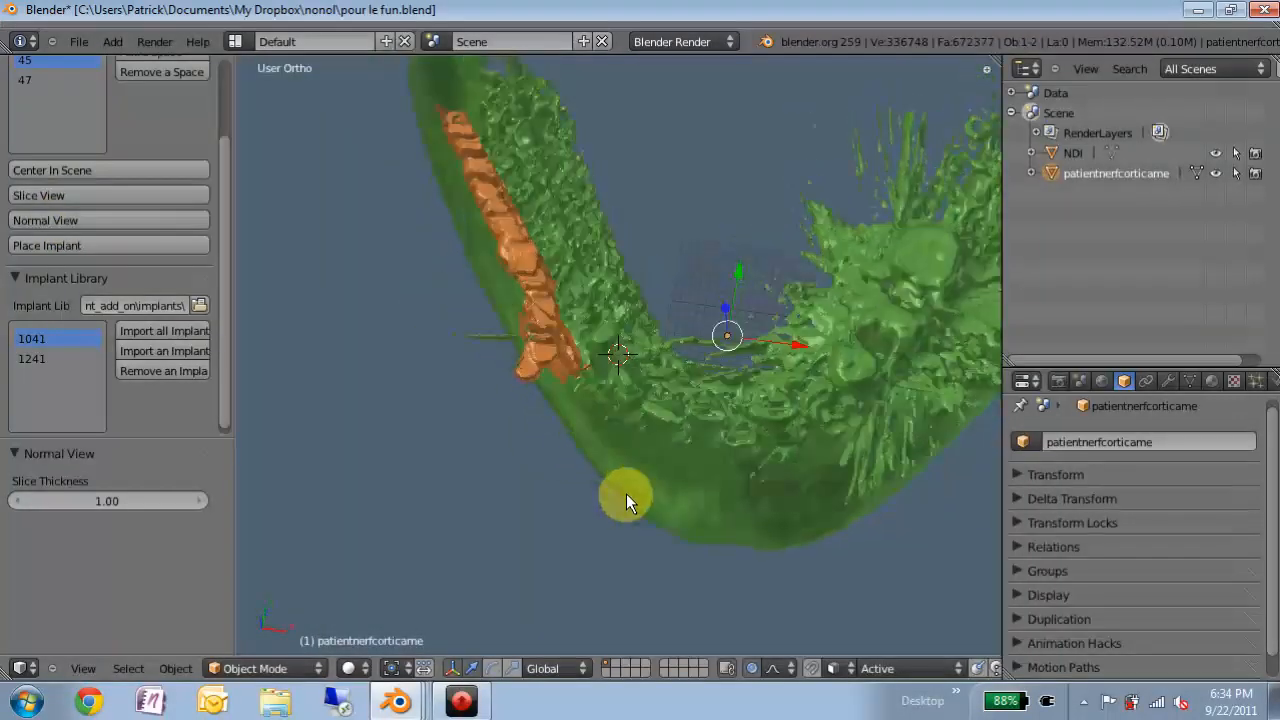
drag(628, 500, 788, 556)
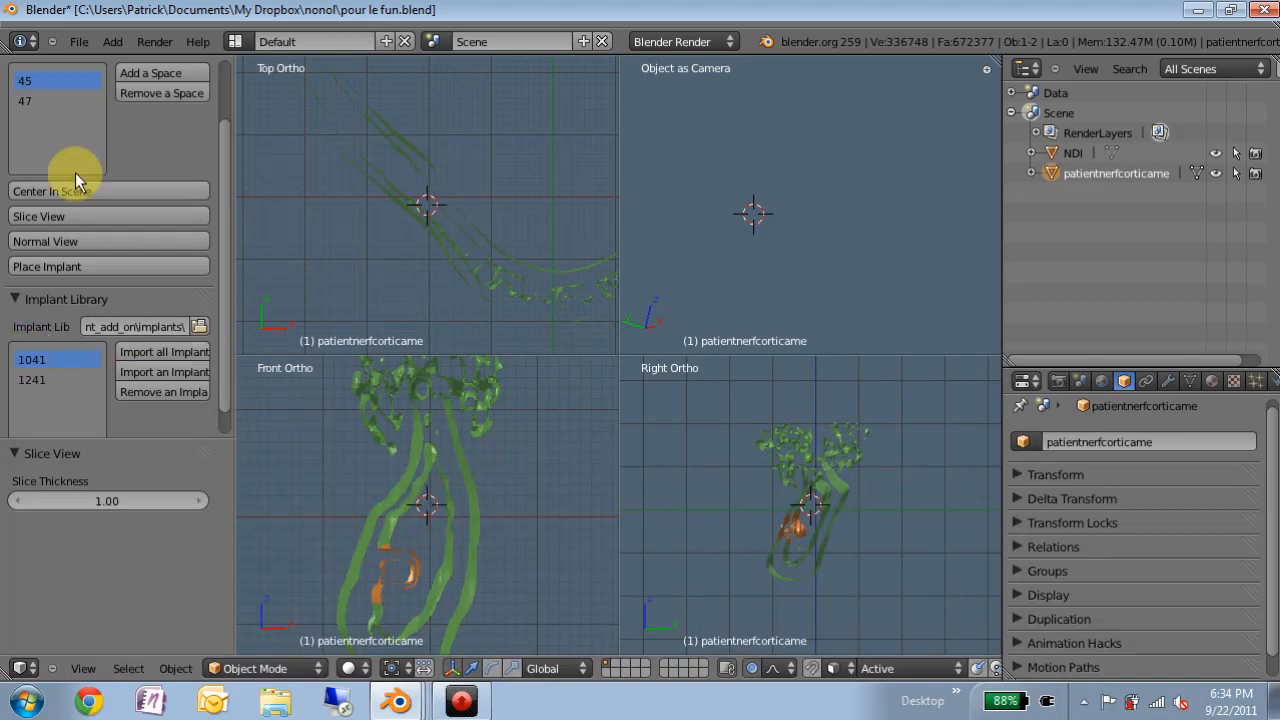
mouse_move(56, 226)
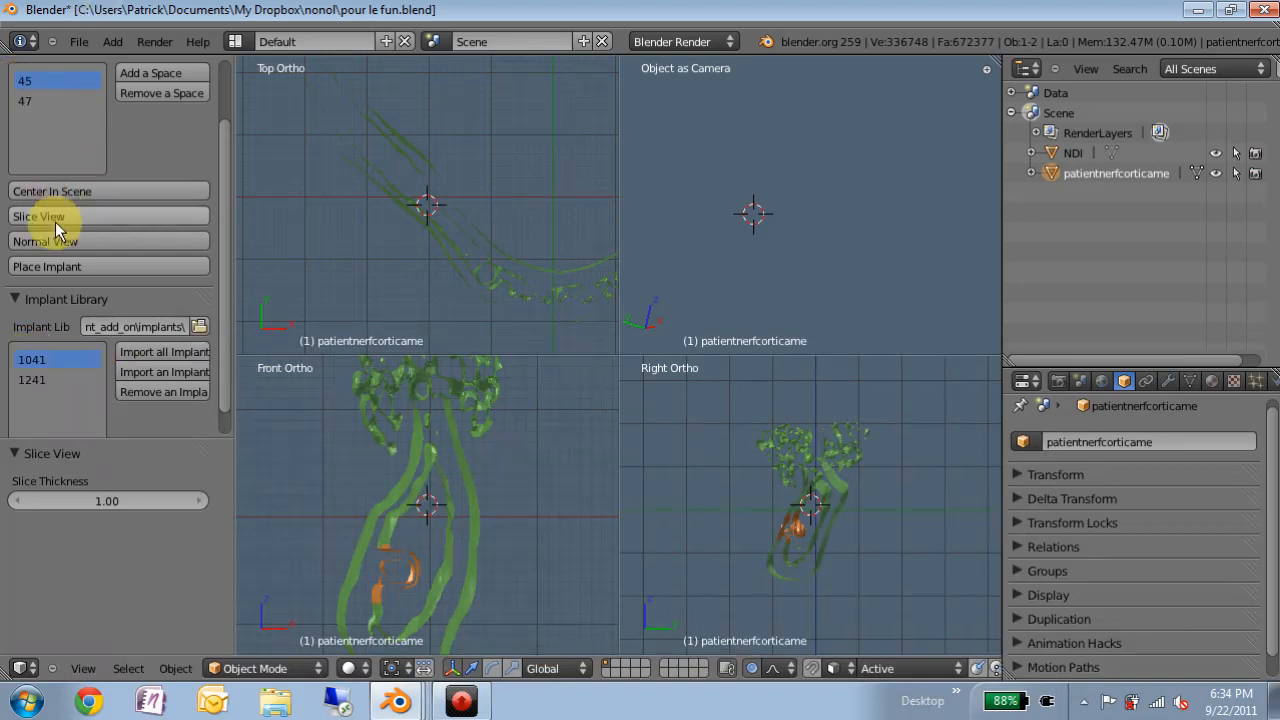
mouse_move(58, 270)
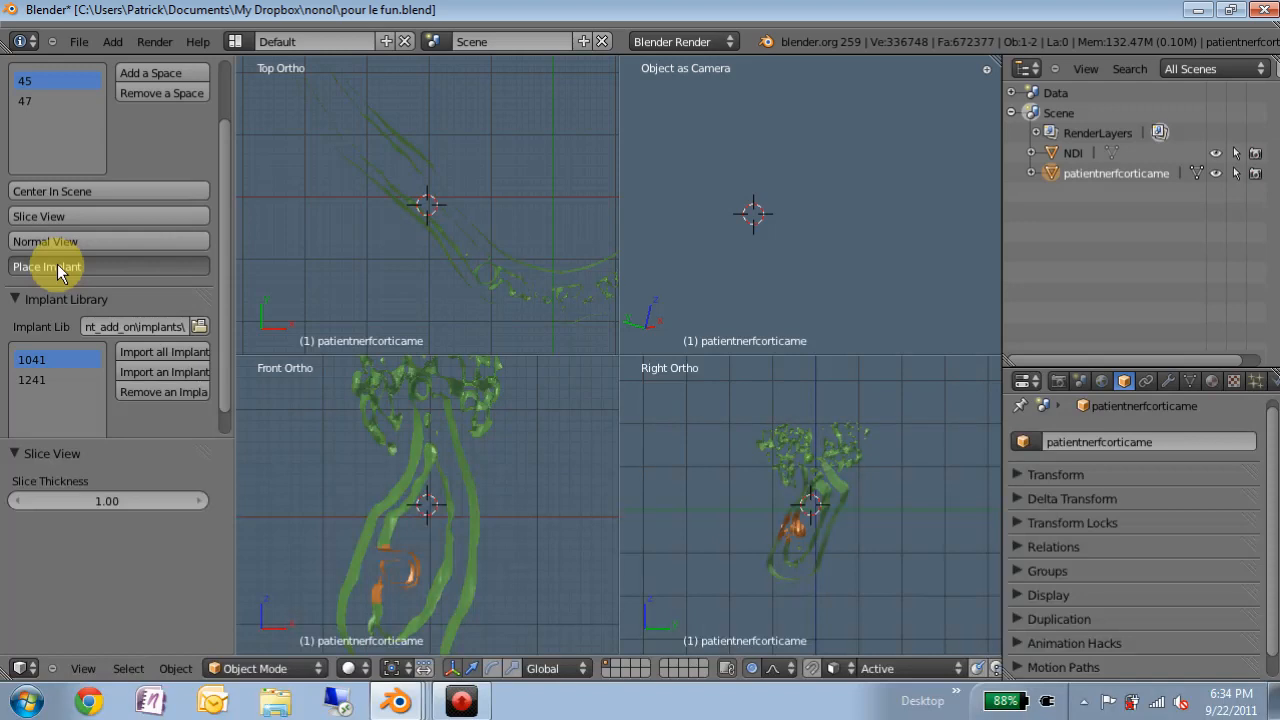
Place implant 1041 into space 45 as 45_1041 with Include Hardware, and expand it in the Outliner
click(46, 266)
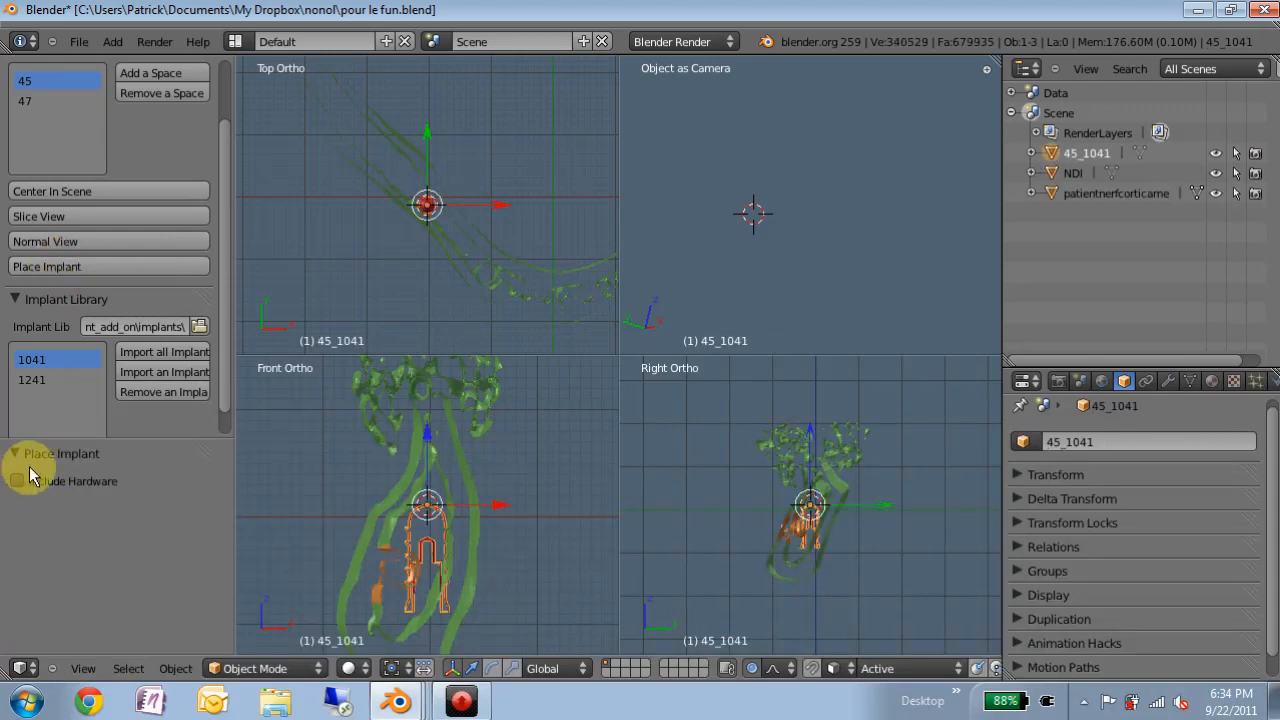
click(16, 480)
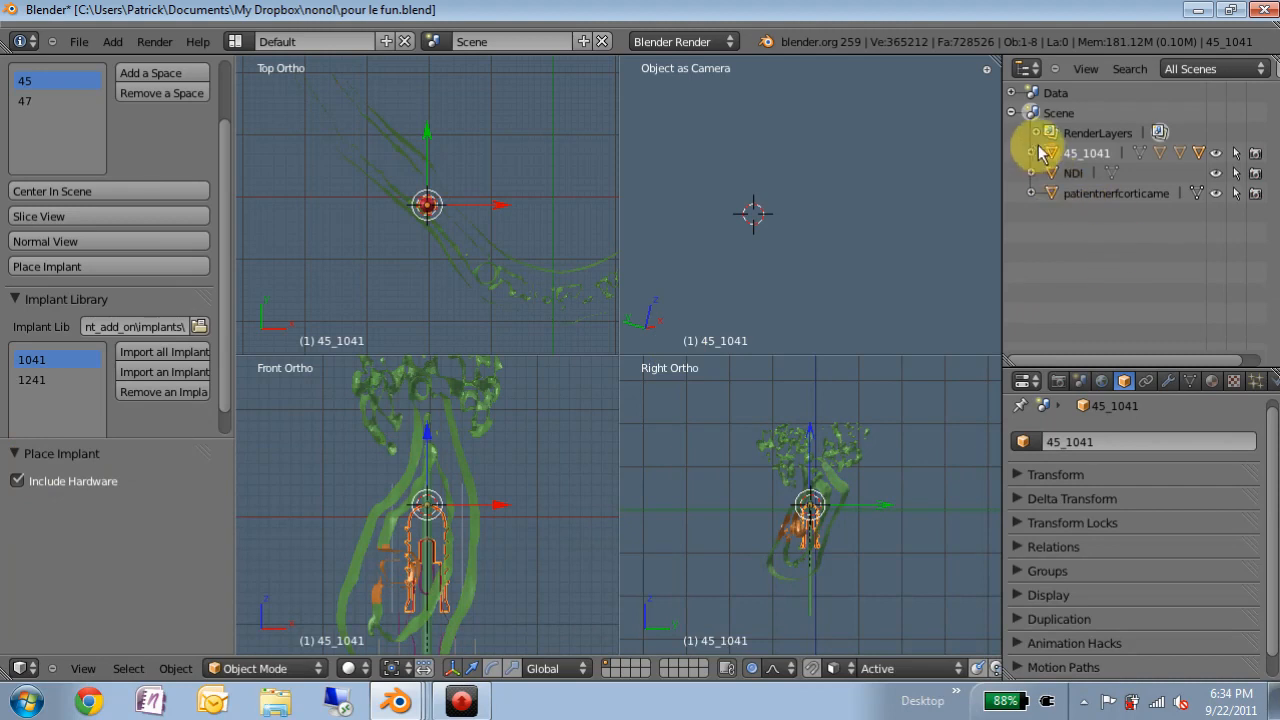
click(1032, 152)
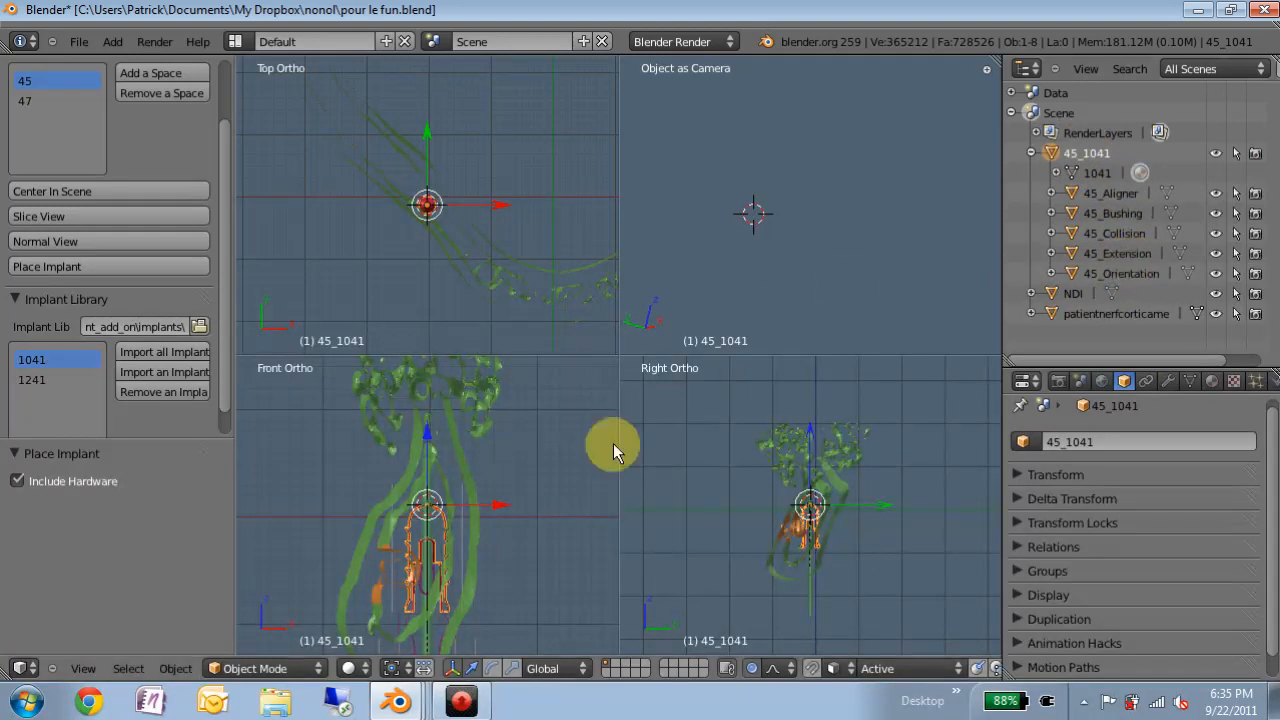
mouse_move(120, 244)
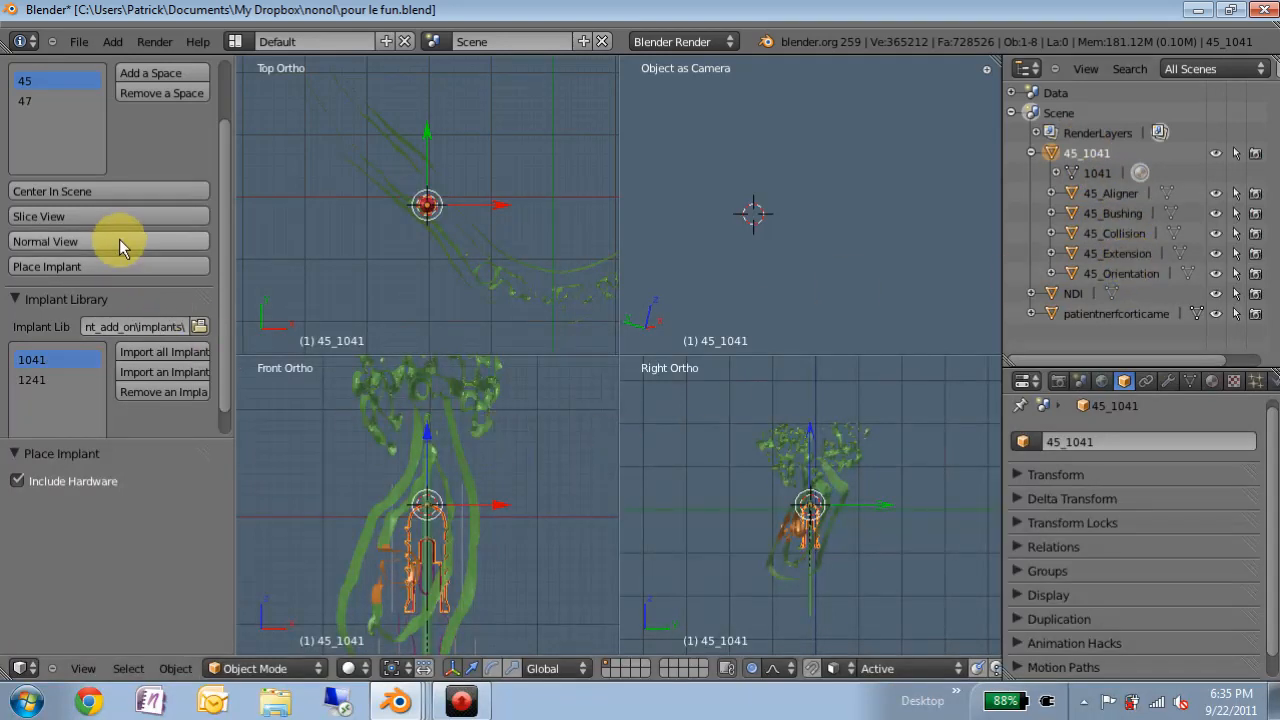